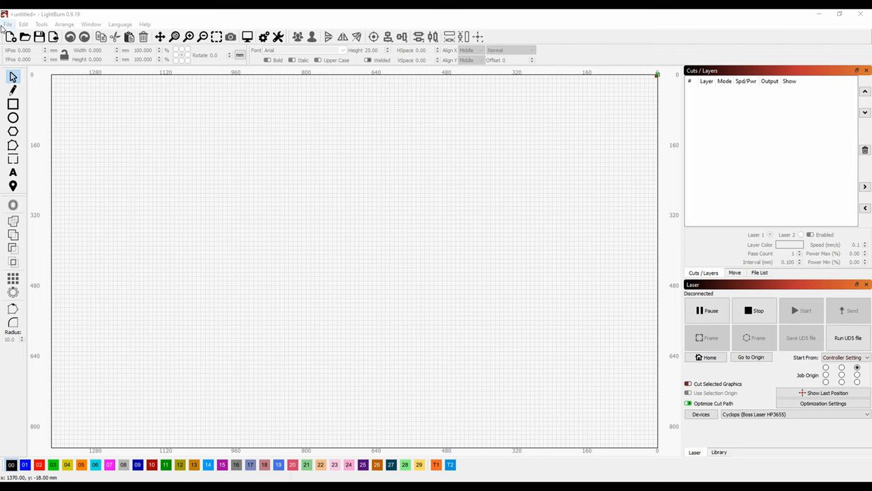
mouse_move(38, 71)
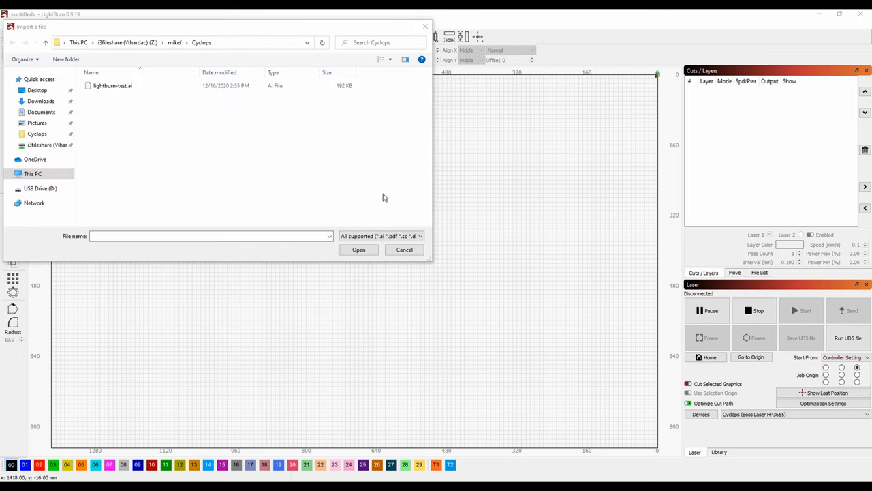
- Import lightburn-test.ai from the Cyclops folder into the workspace
left_click(420, 236)
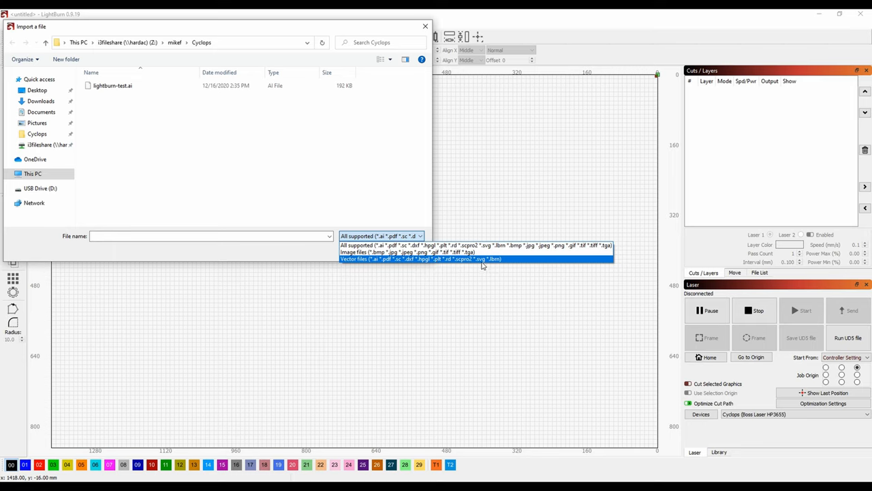
mouse_move(390, 264)
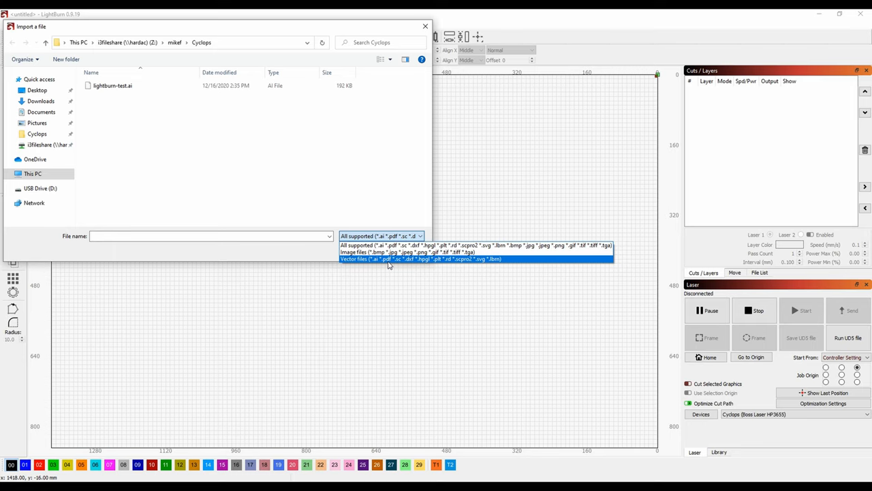
mouse_move(379, 265)
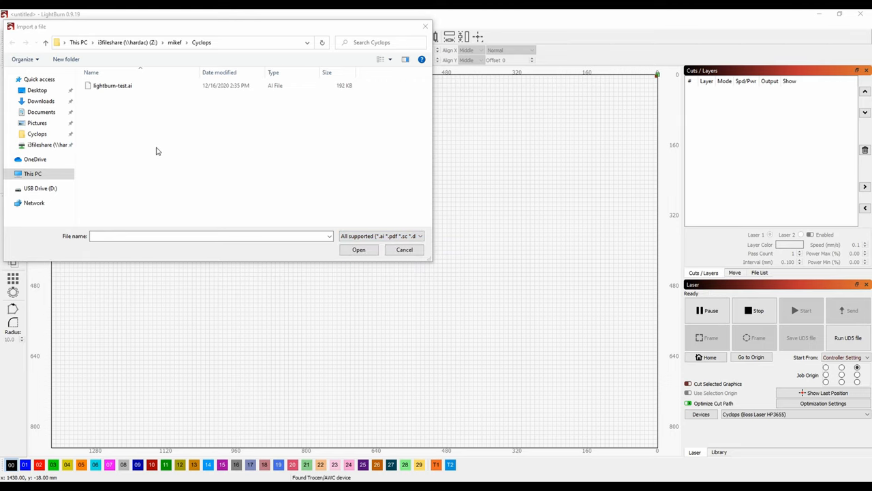
mouse_move(156, 149)
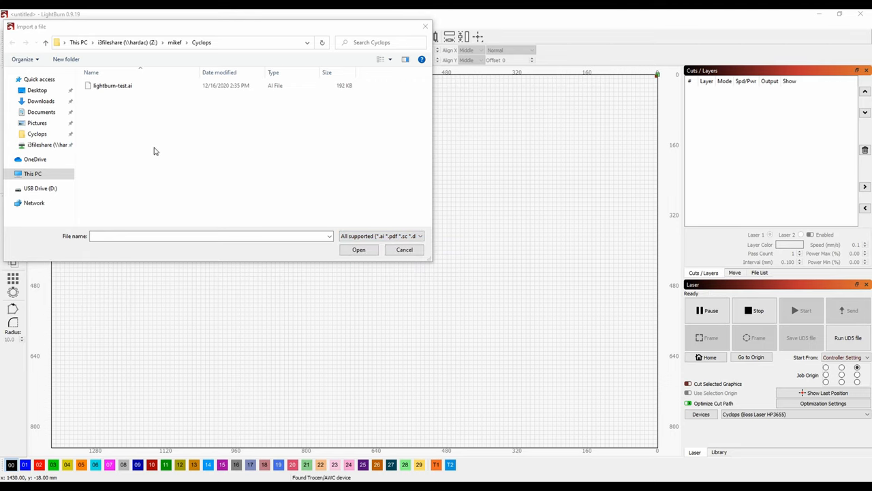
left_click(403, 249)
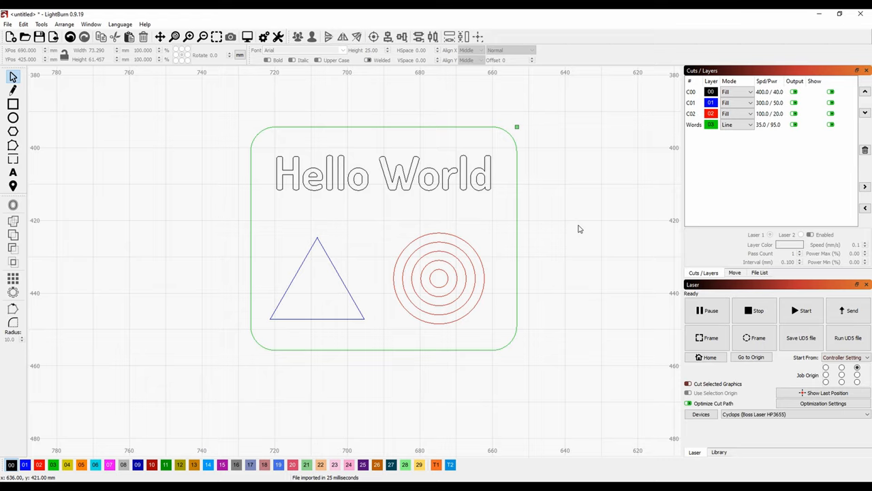
mouse_move(562, 213)
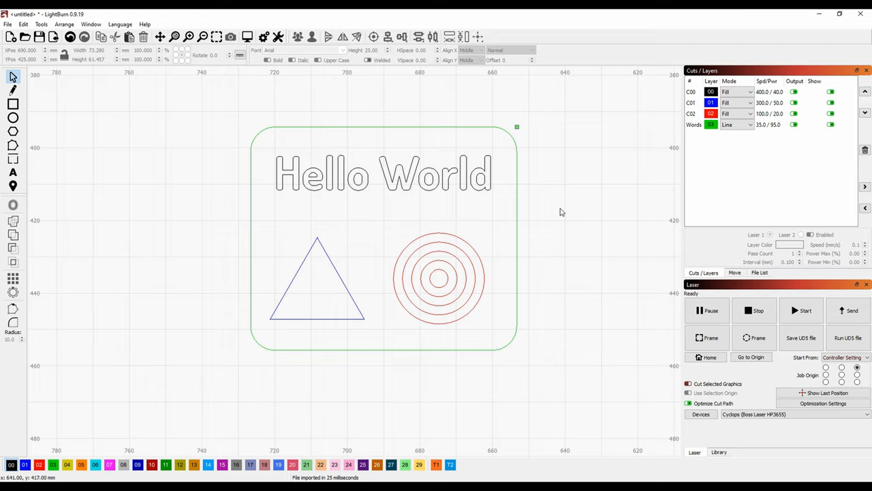
mouse_move(543, 180)
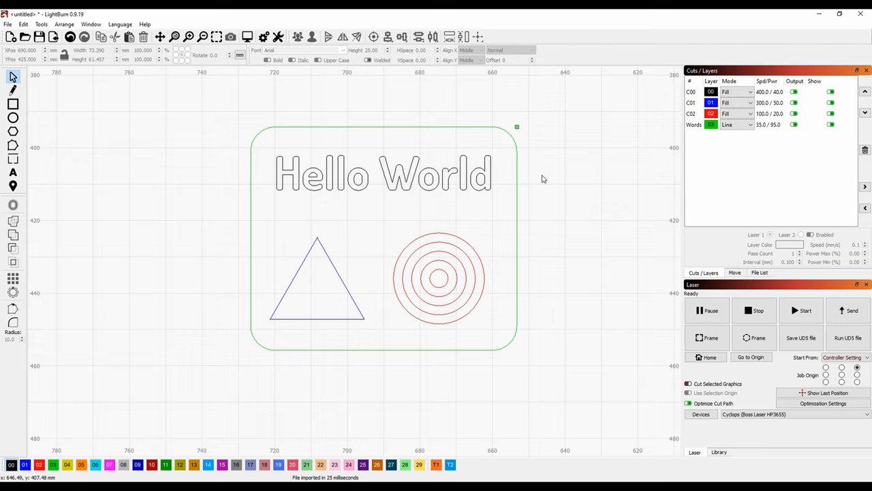
mouse_move(523, 186)
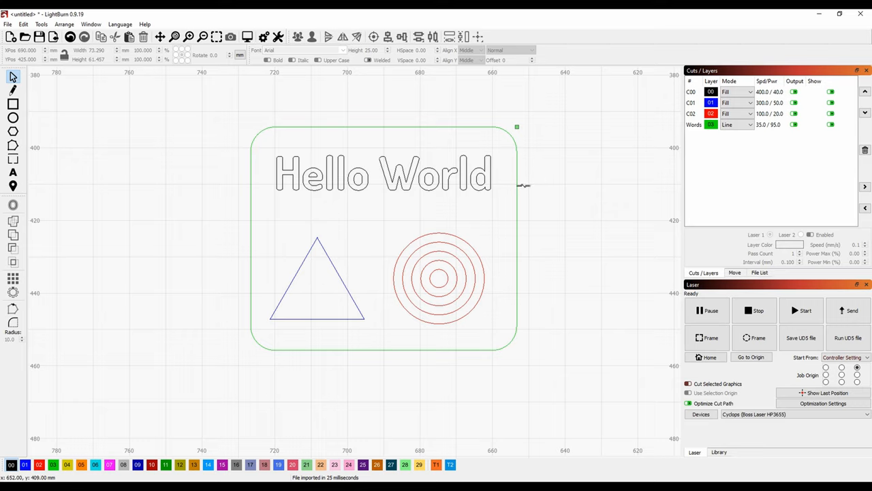
mouse_move(417, 177)
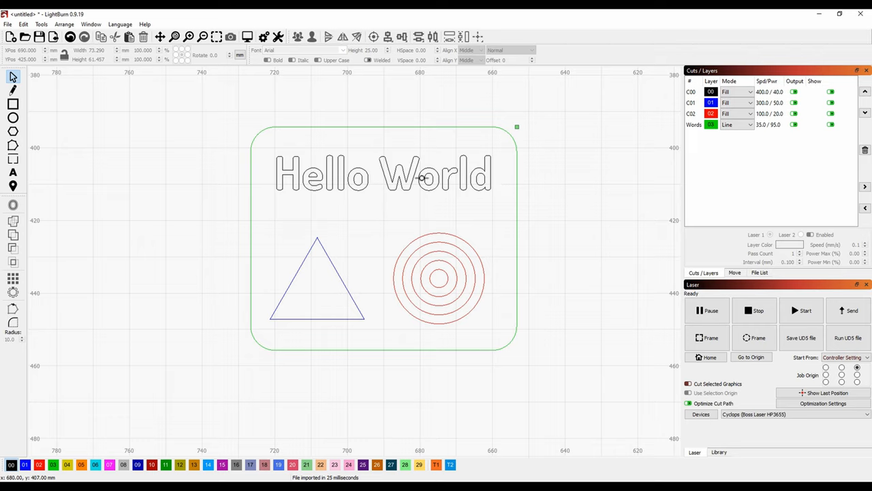
mouse_move(360, 287)
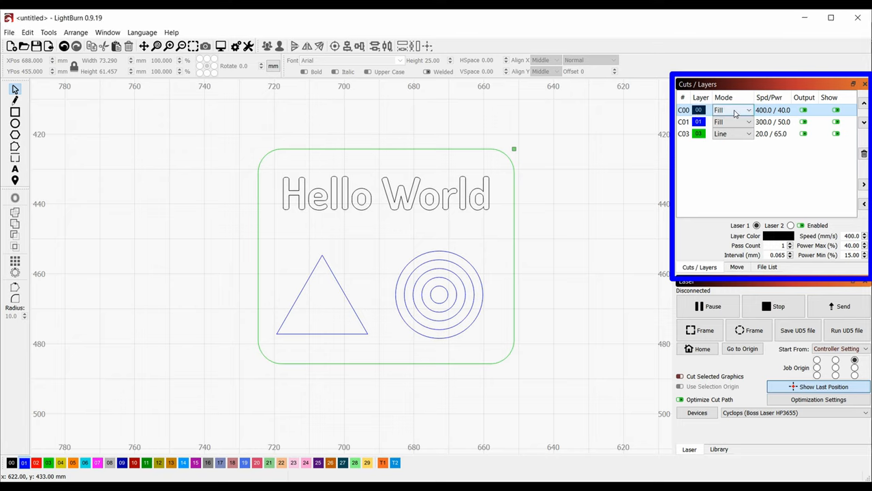
left_click(749, 109)
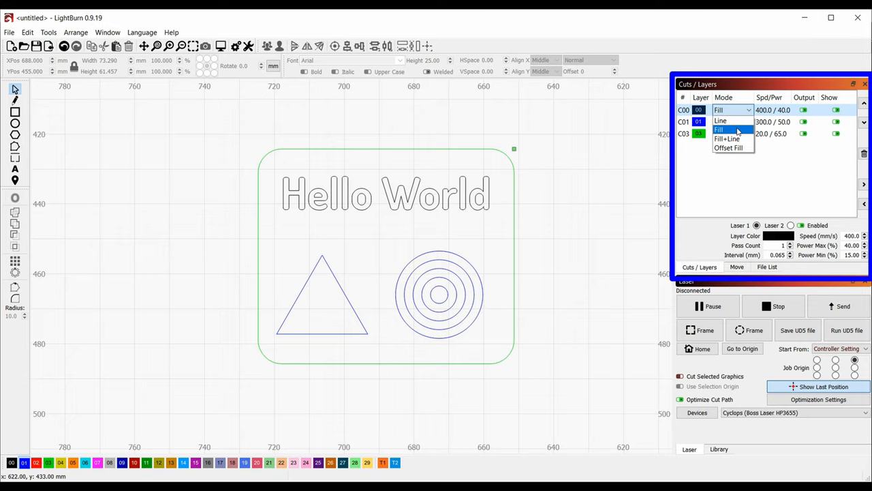
mouse_move(728, 139)
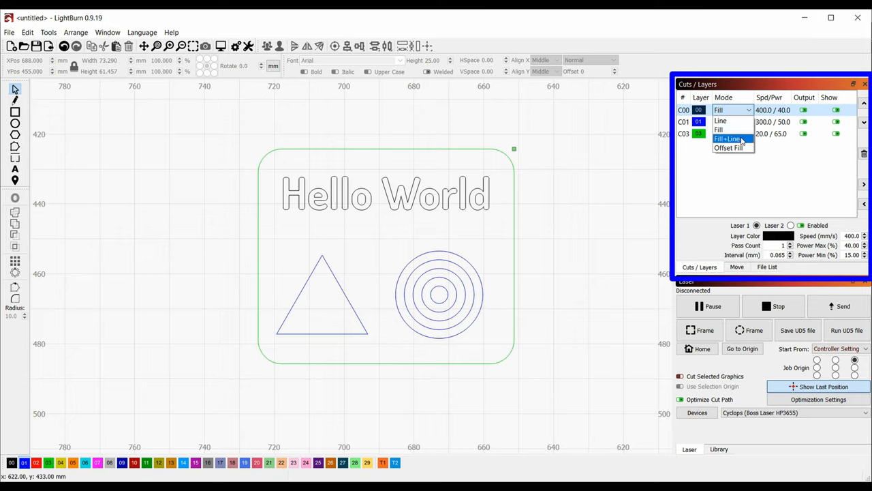
mouse_move(747, 139)
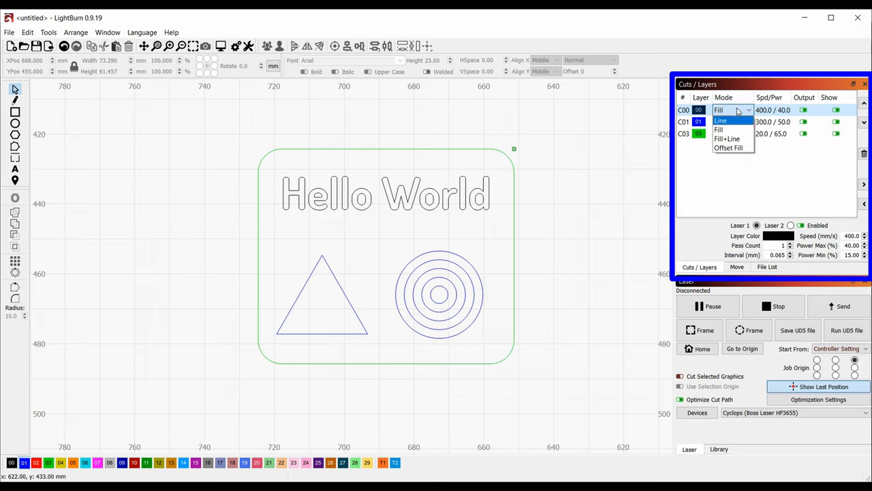
left_click(720, 130)
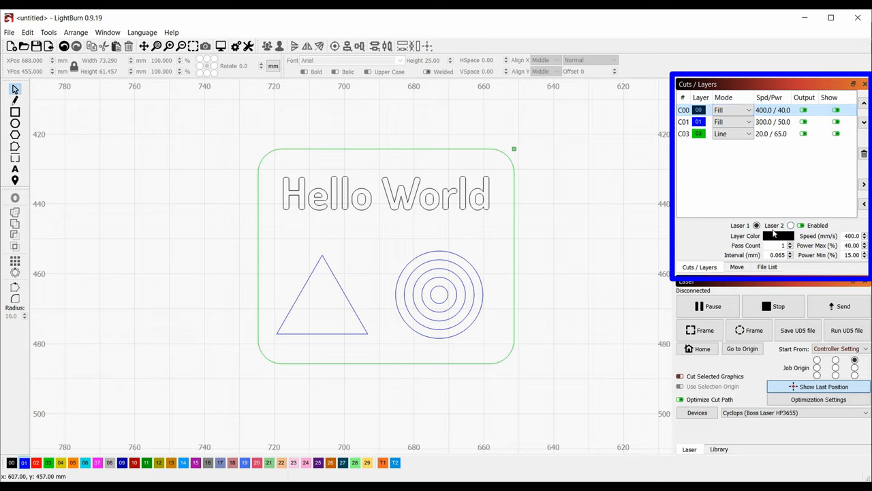
left_click(799, 225)
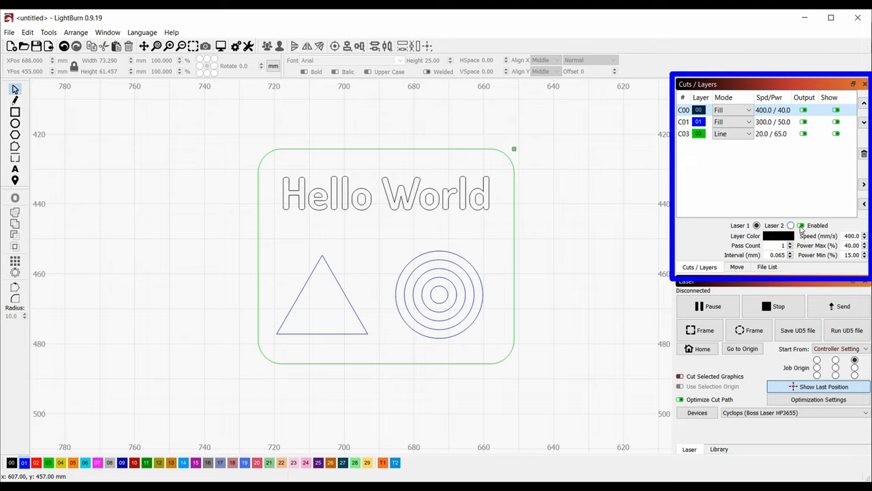
mouse_move(829, 226)
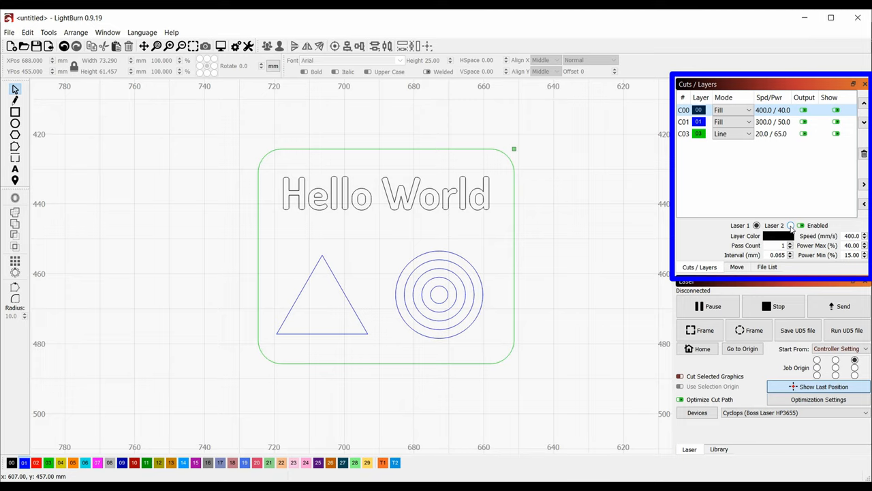
left_click(791, 225)
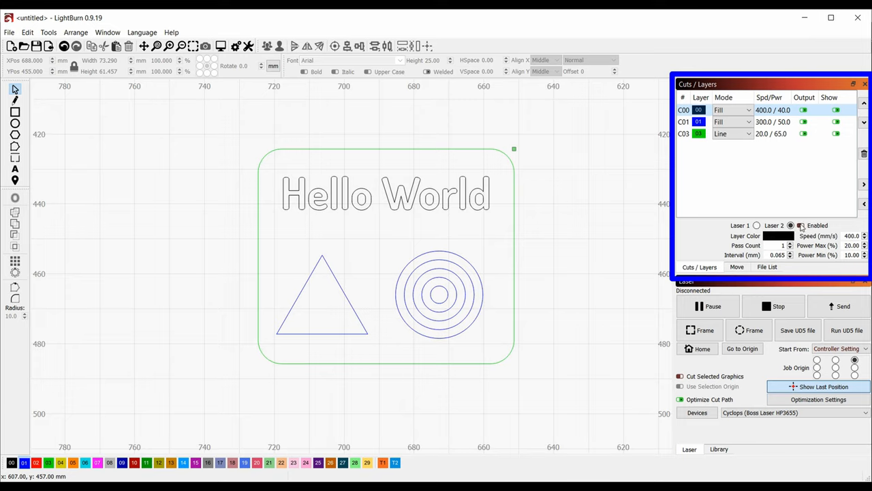
left_click(756, 225)
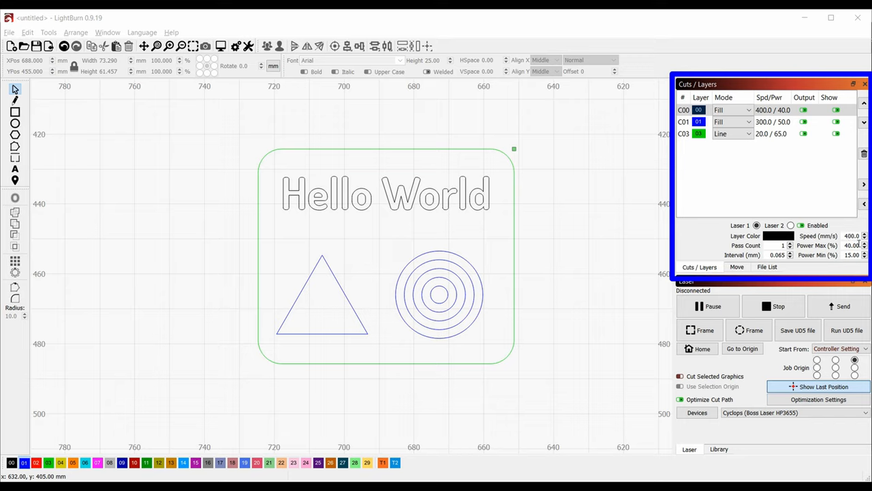
mouse_move(815, 250)
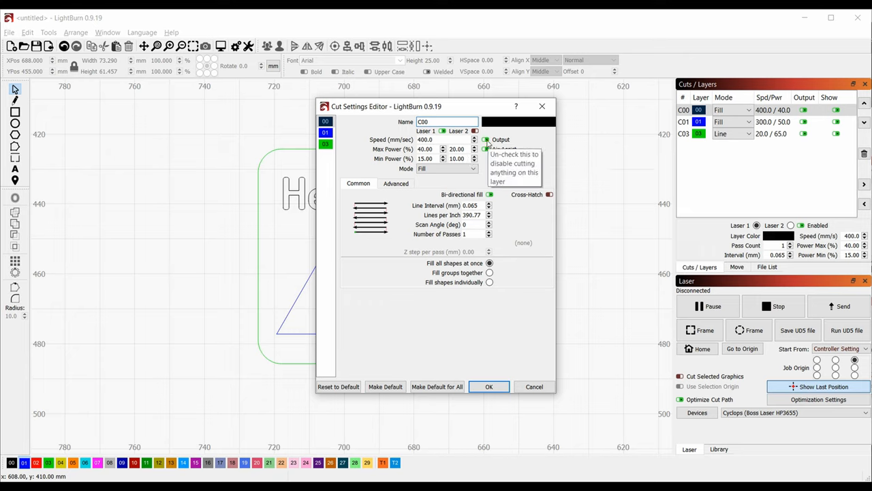
mouse_move(485, 149)
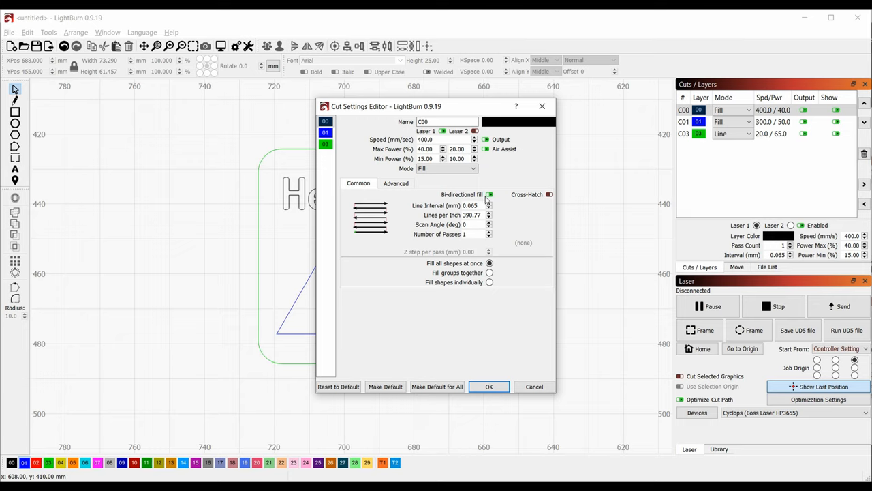
mouse_move(490, 194)
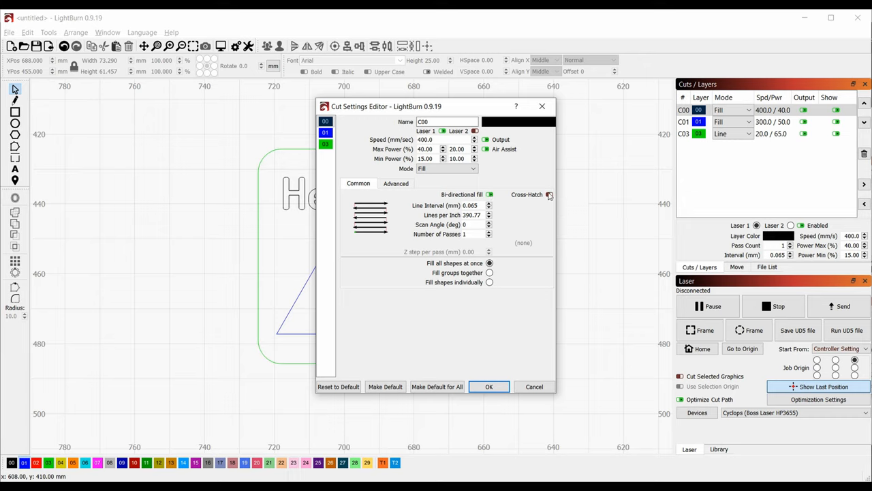
mouse_move(548, 194)
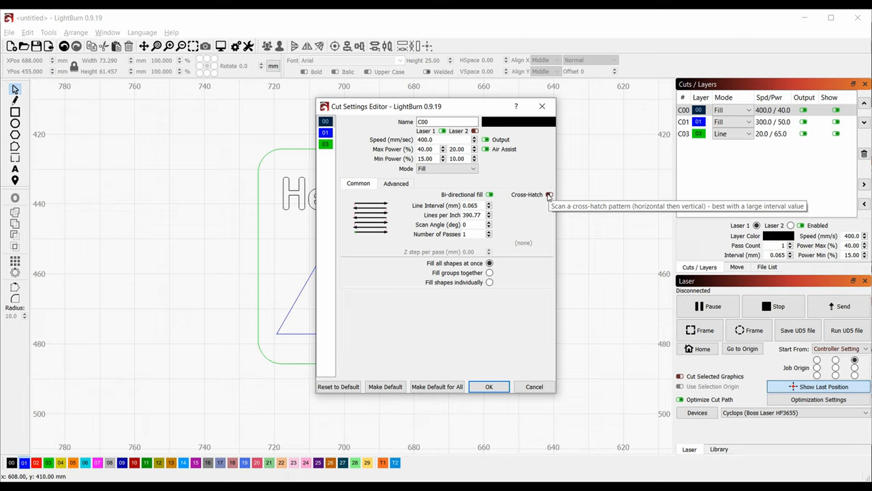
- Try cross-hatch filling on layer C00, then switch it back off
left_click(548, 194)
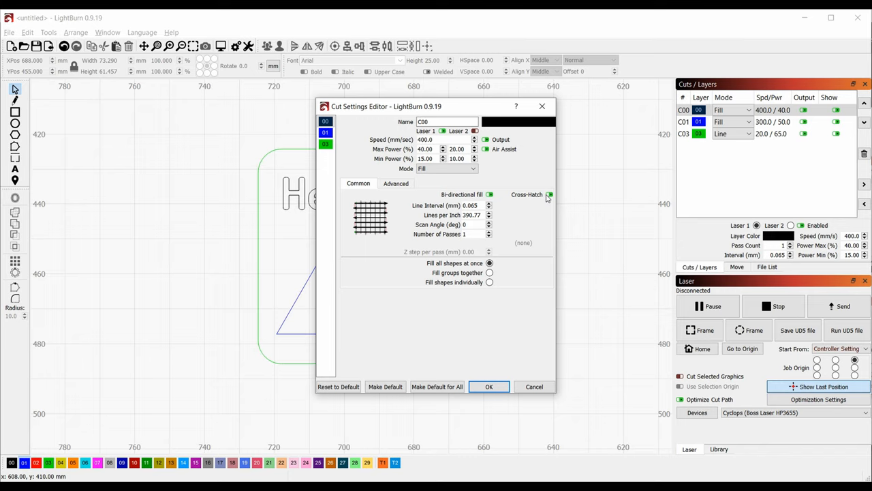
left_click(548, 193)
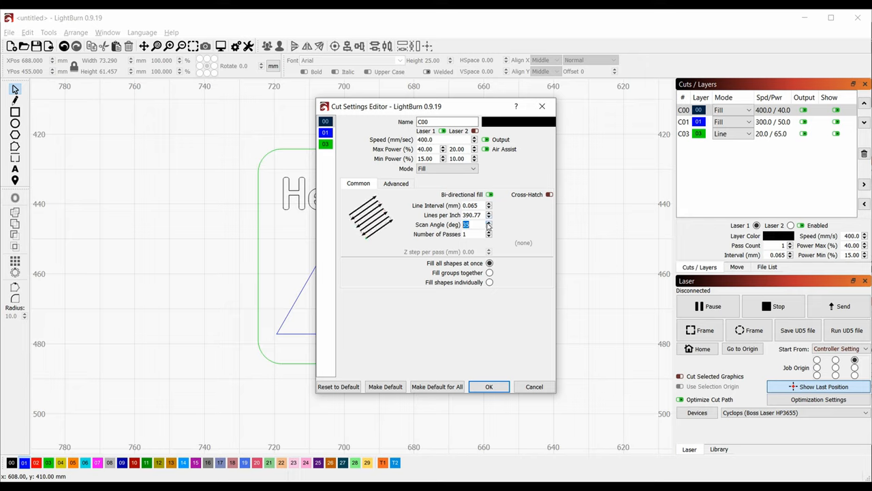
mouse_move(488, 225)
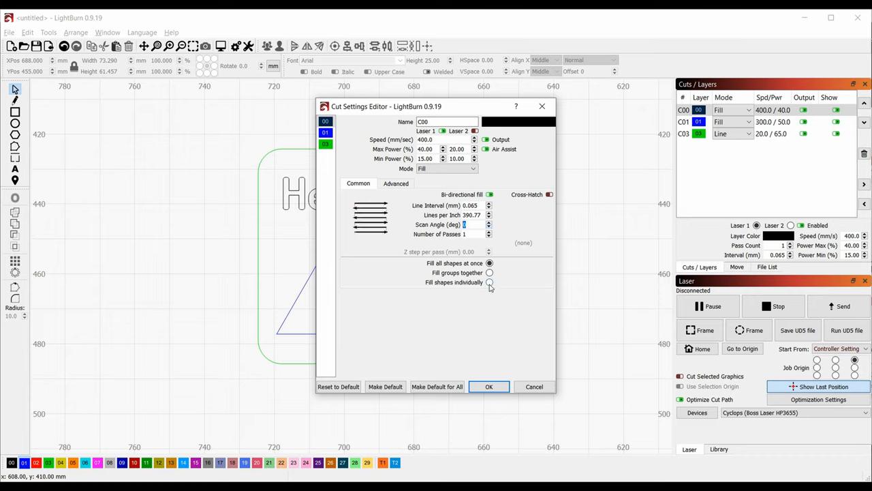
mouse_move(490, 283)
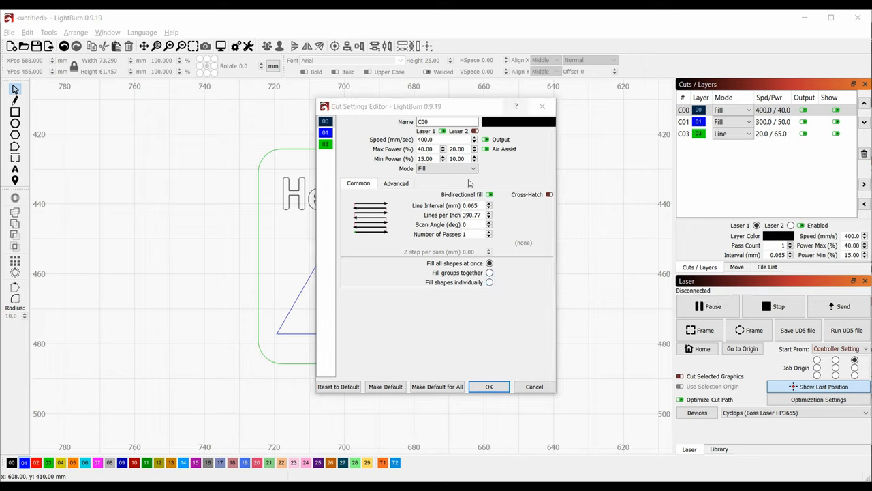
mouse_move(400, 268)
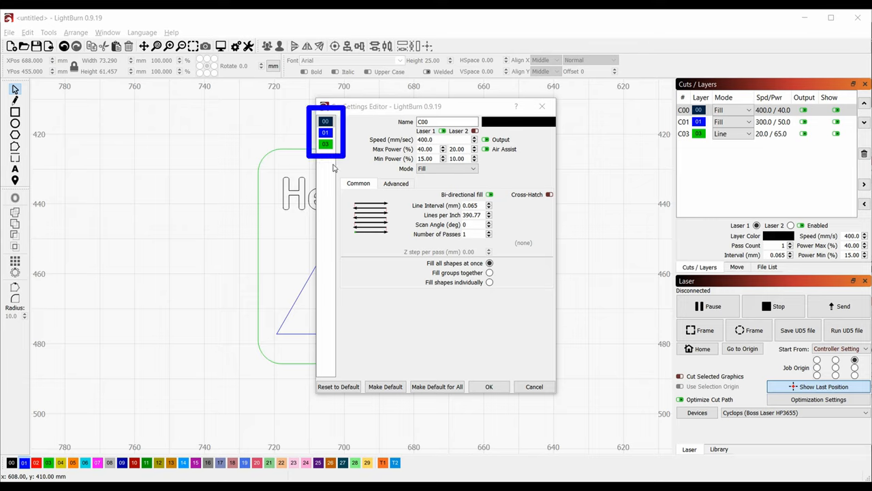
- Check layer C03 stays in Line mode with 20 mm/s speed, 65% power and its kerf offset
left_click(324, 132)
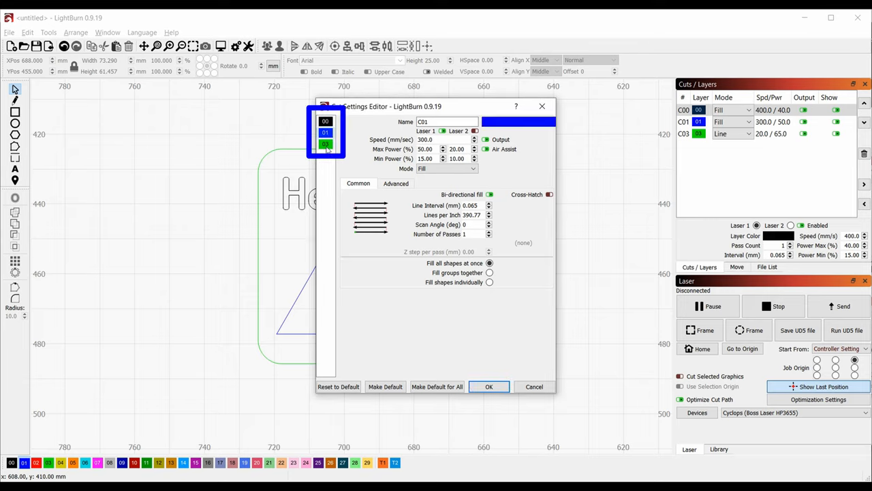
left_click(324, 144)
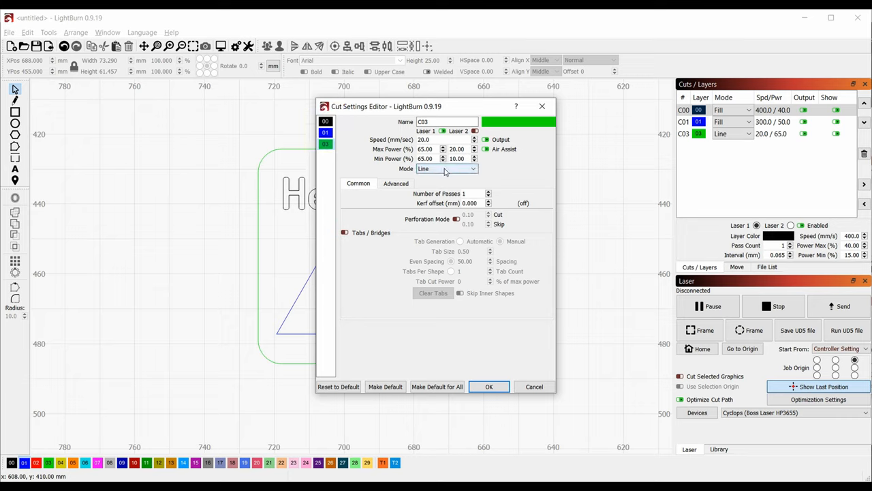
left_click(448, 169)
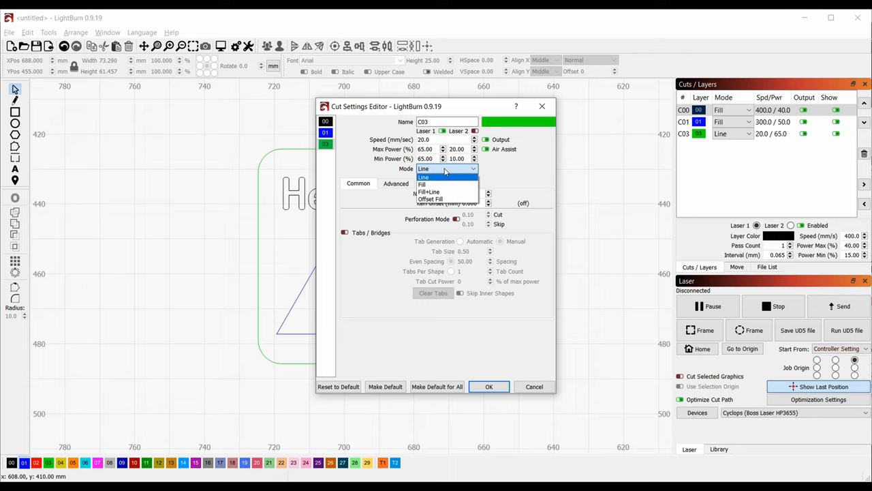
left_click(423, 177)
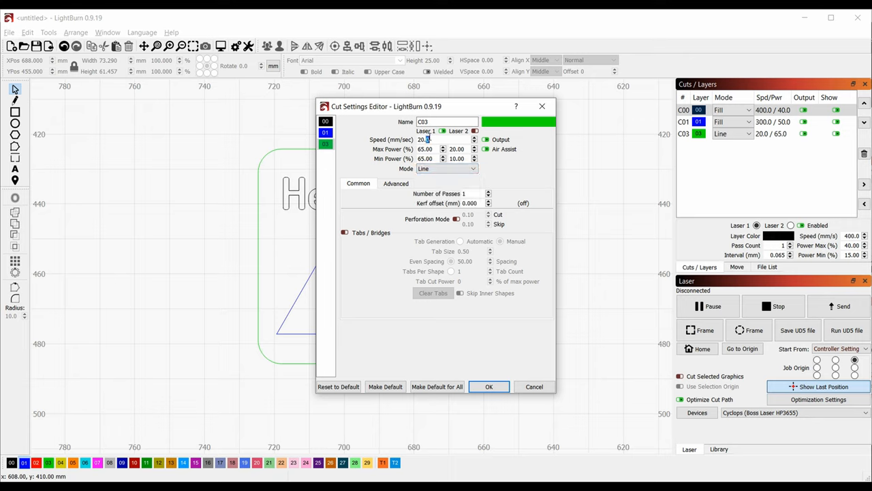
left_click(428, 149)
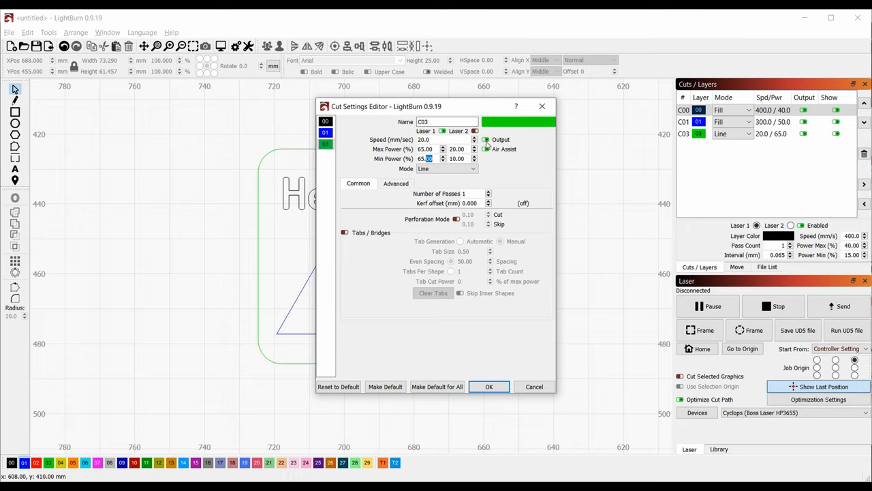
mouse_move(485, 148)
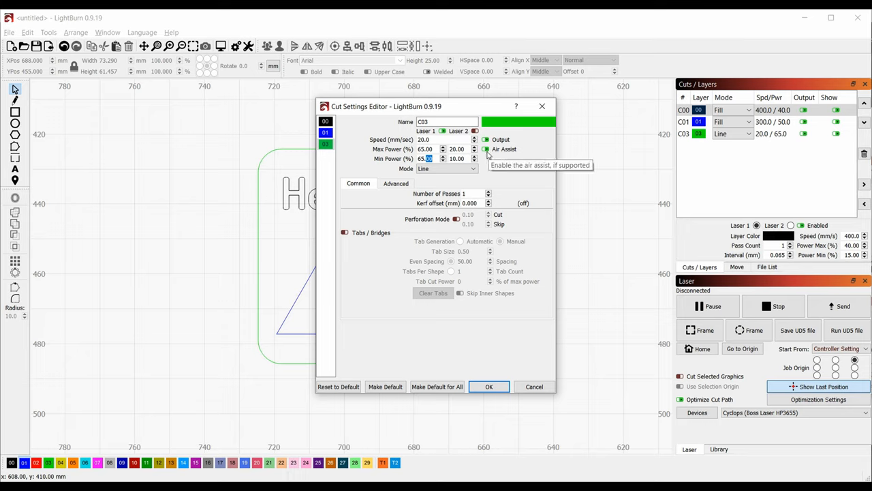
mouse_move(494, 203)
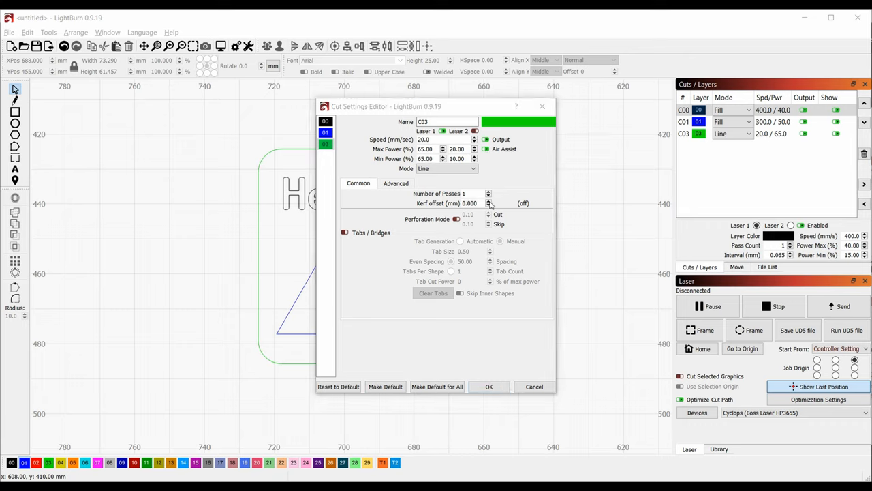
left_click(488, 200)
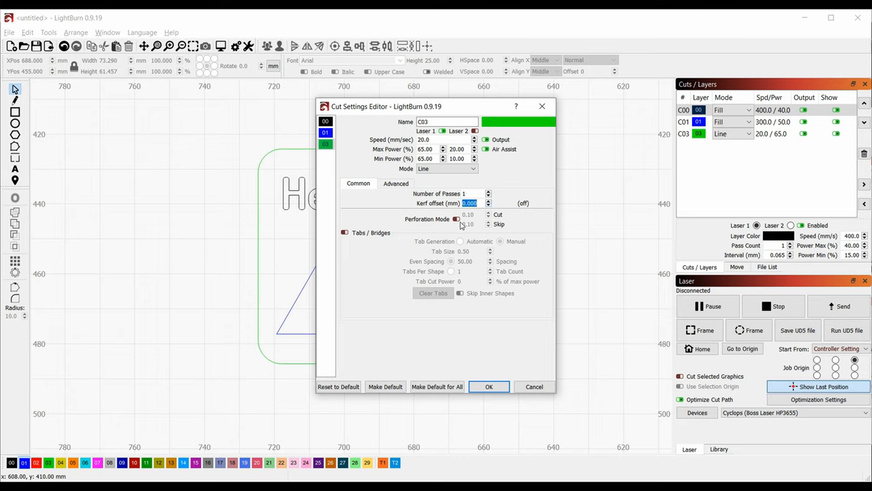
mouse_move(360, 240)
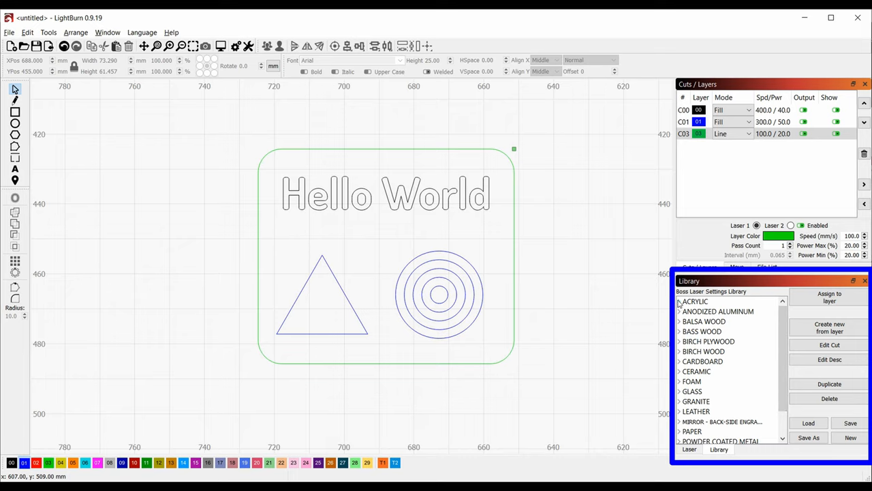
- Assign the Acrylic 1/4" cutting preset to C03 and the engraving preset to C00/C01
left_click(679, 301)
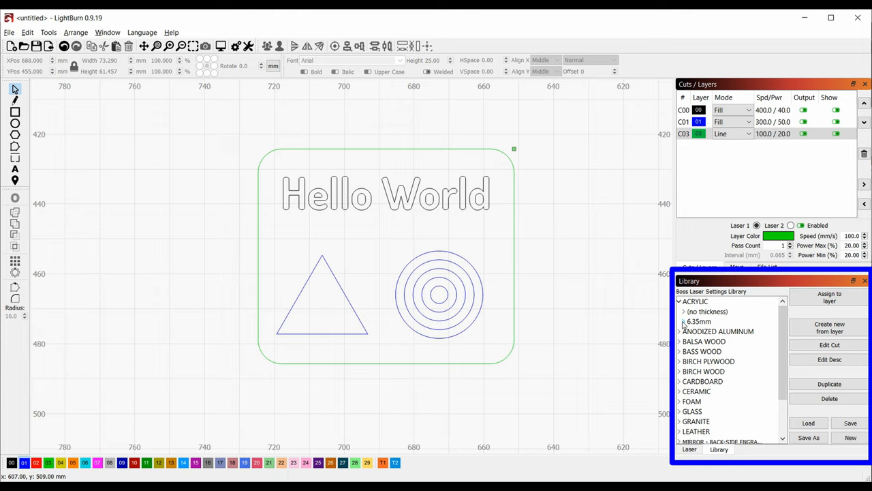
left_click(681, 322)
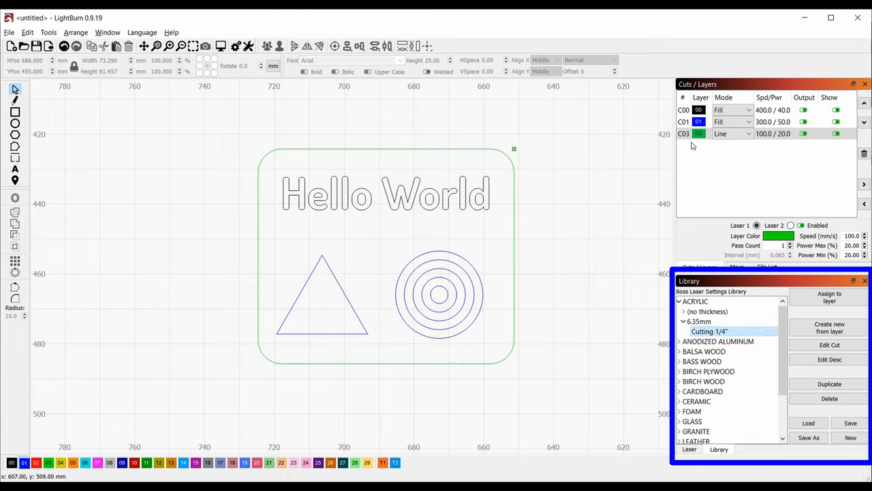
left_click(826, 300)
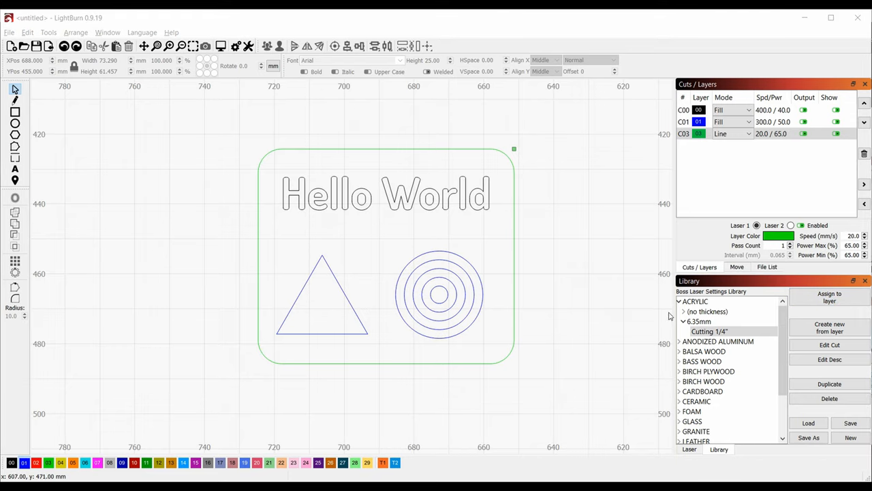
left_click(681, 311)
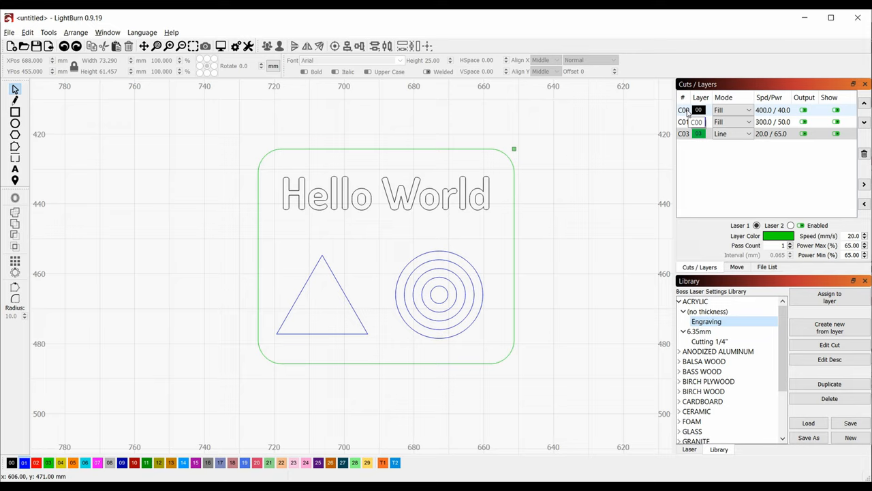
left_click(685, 109)
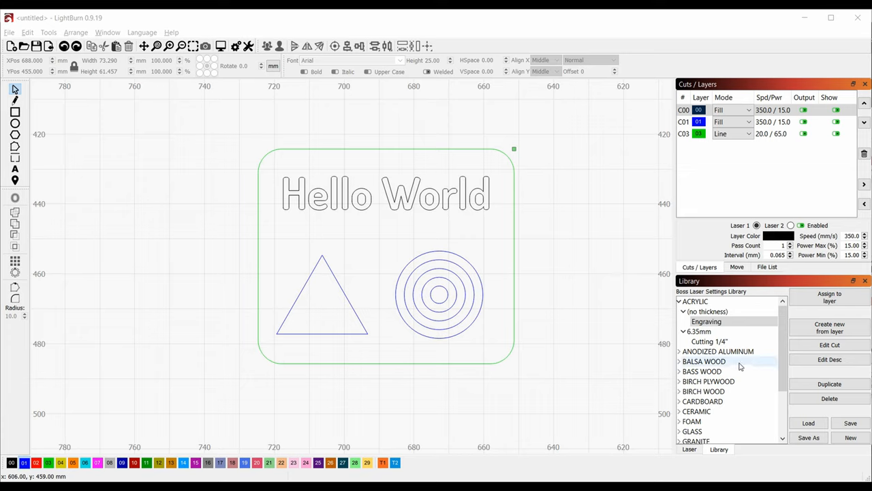
- Raise layer C00's maximum power to 50%
left_click(706, 321)
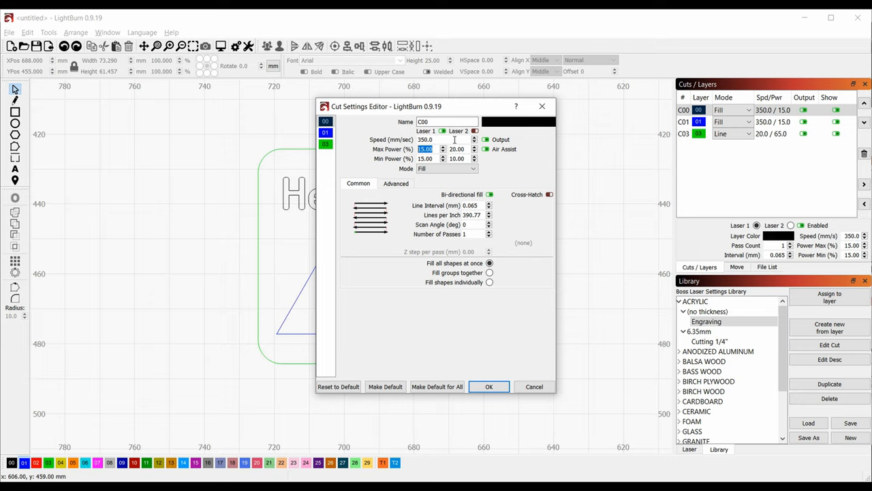
type("50")
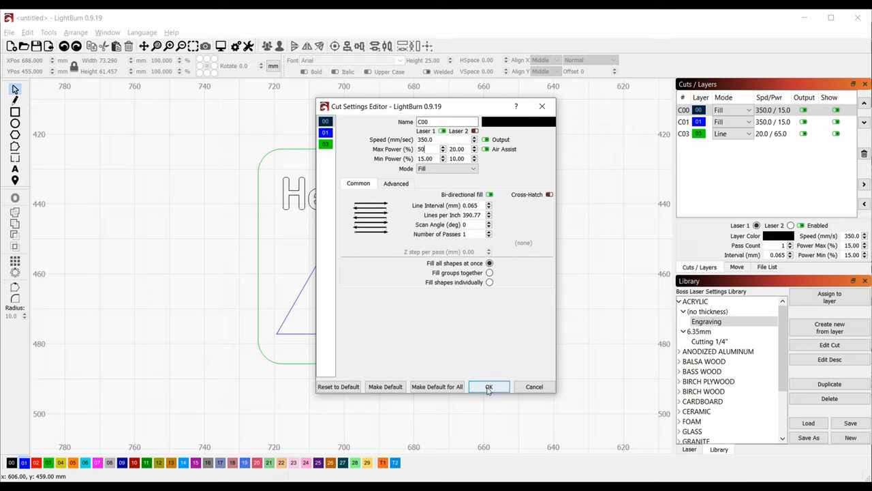
left_click(488, 388)
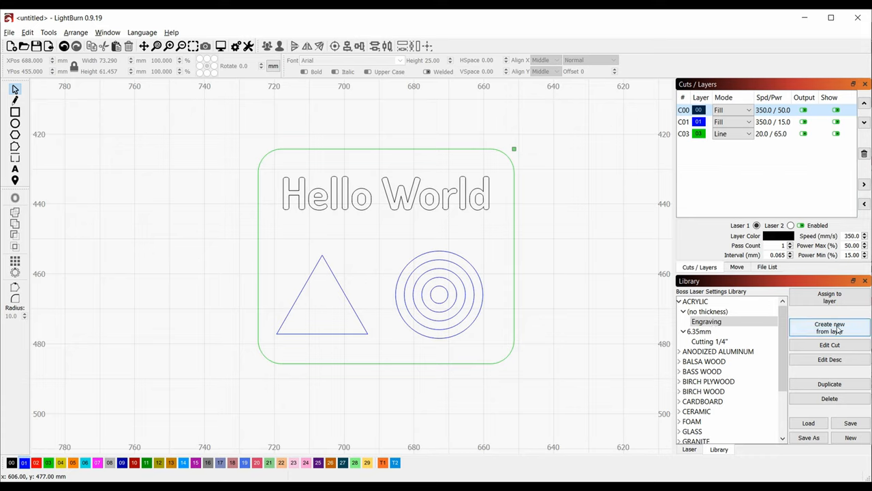
- Save C00's settings as a new Acrylic library preset named Deep Engrave
left_click(829, 327)
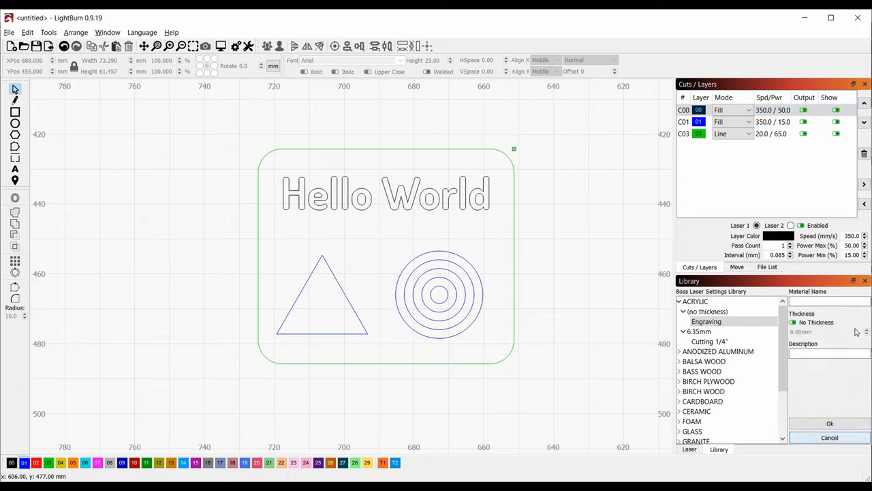
type("A")
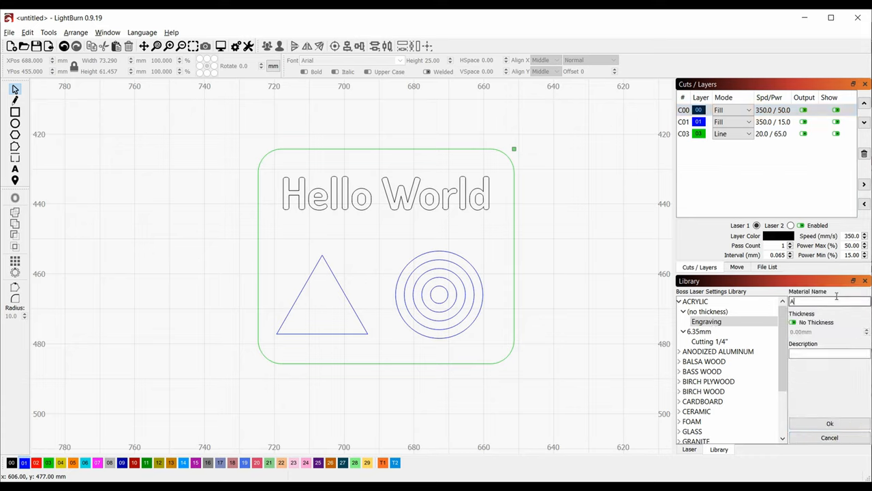
type("CRYLIC")
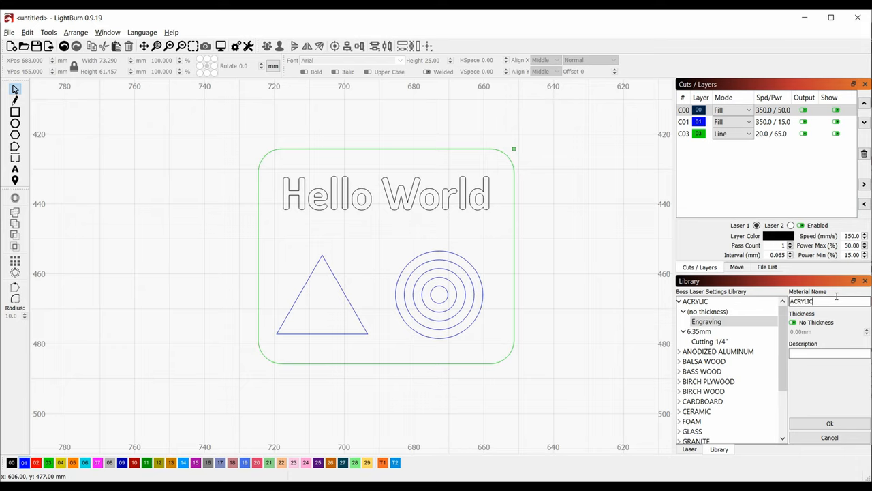
type("Deep E")
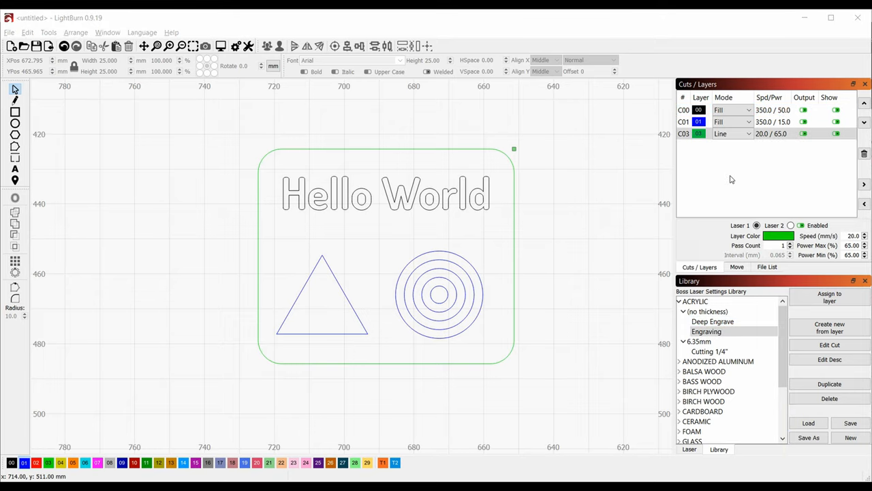
- Move layer C00 to a new position in the Cuts/Layers order
left_click(699, 122)
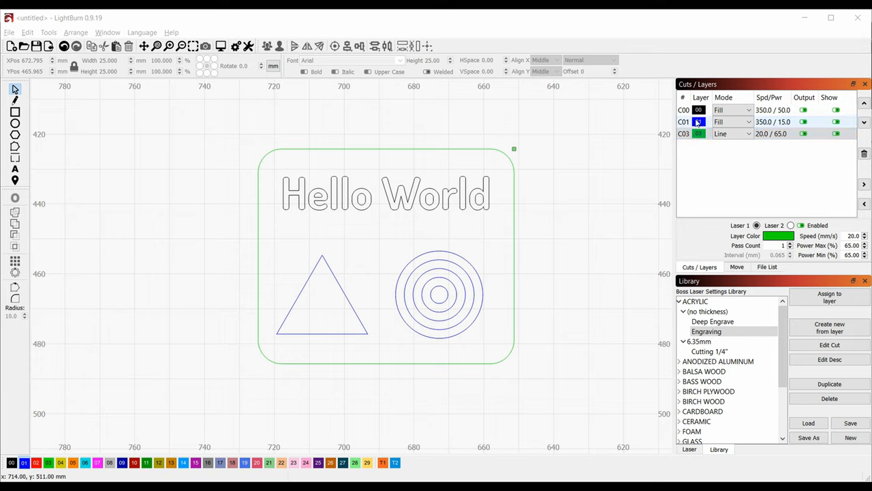
left_click(684, 109)
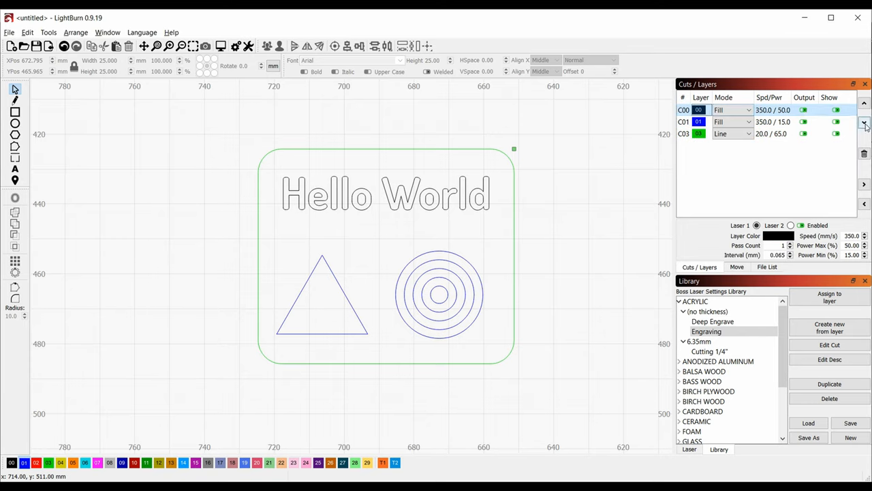
left_click(864, 122)
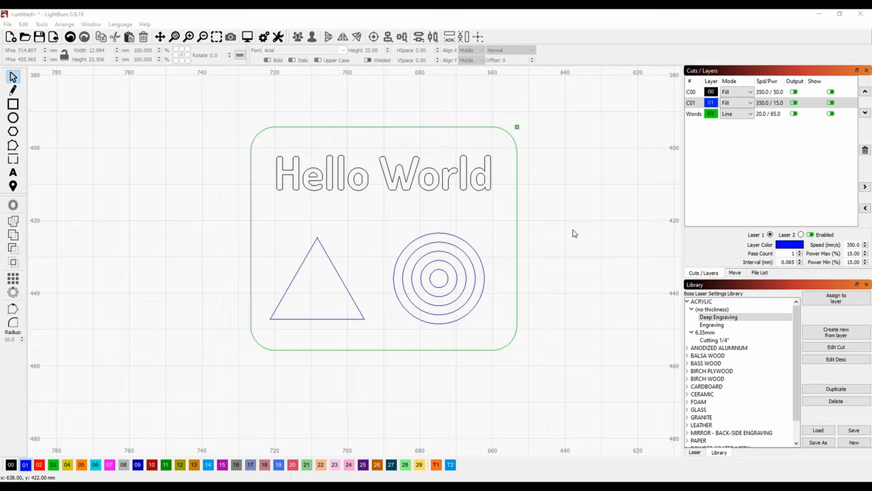
mouse_move(30, 112)
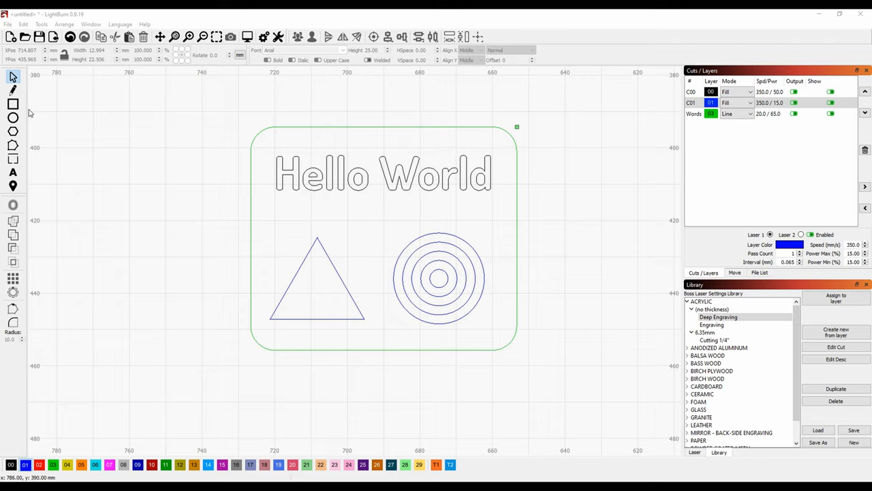
left_click(8, 24)
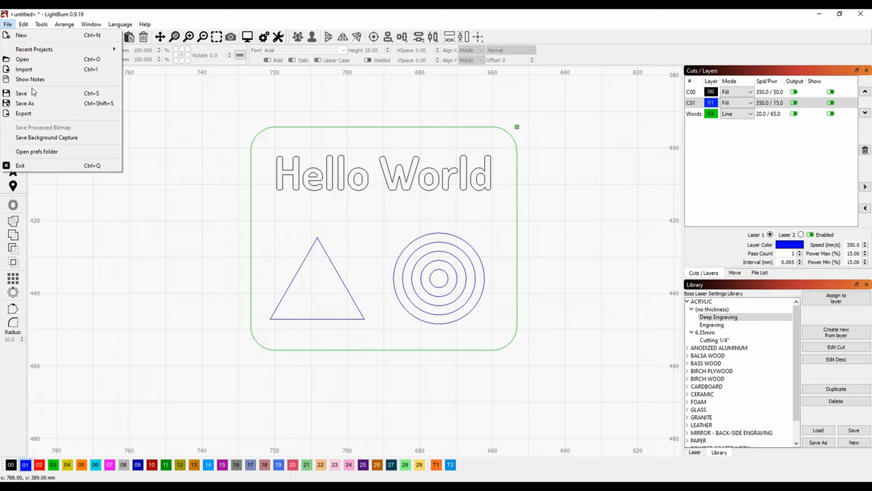
left_click(22, 93)
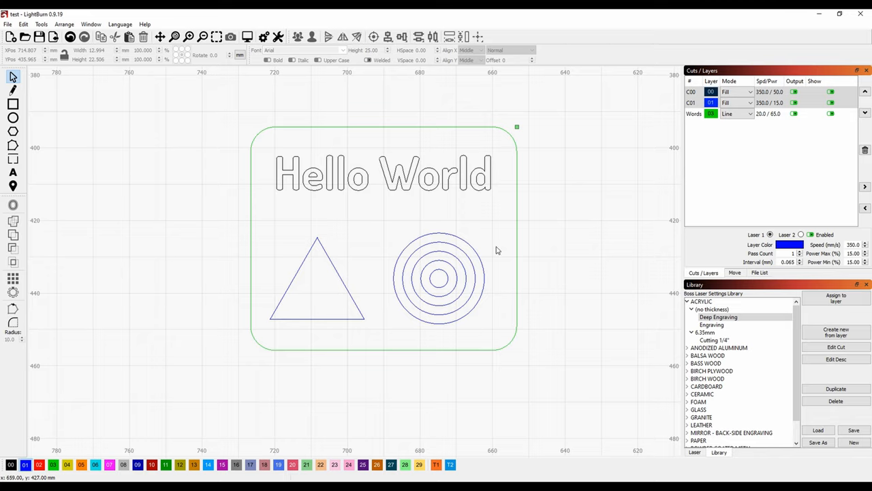
mouse_move(272, 104)
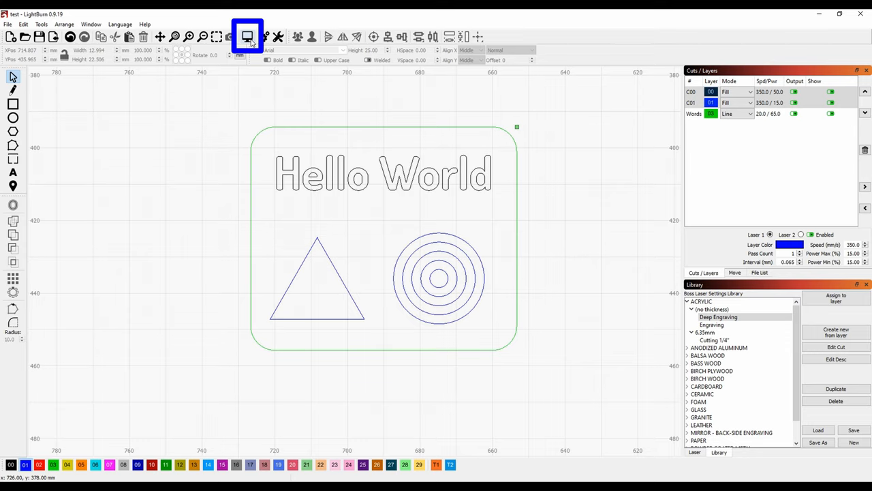
left_click(245, 36)
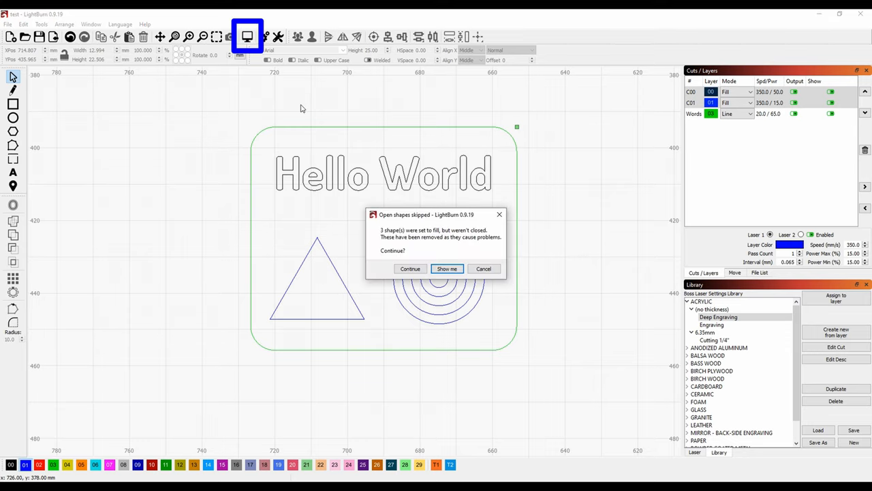
mouse_move(439, 246)
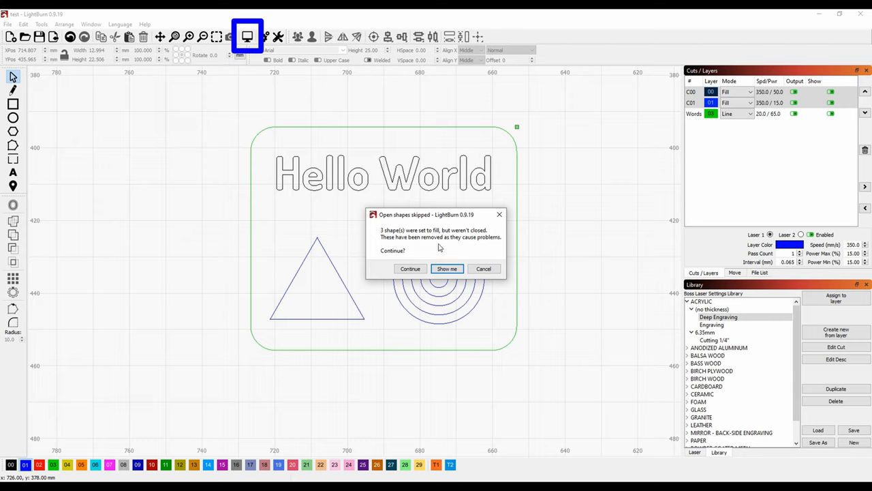
mouse_move(453, 240)
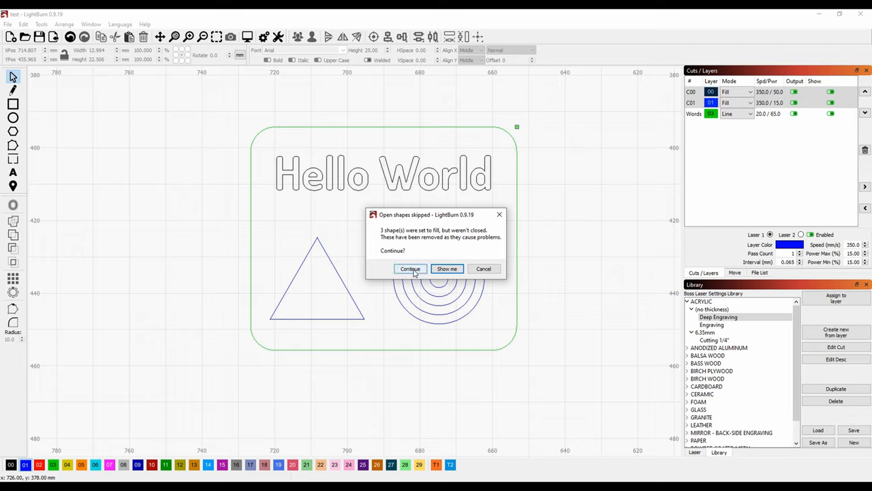
left_click(409, 268)
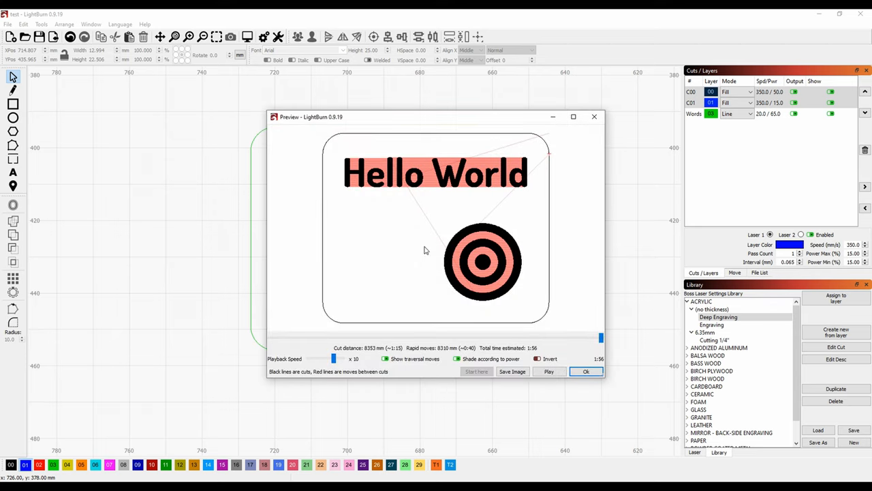
mouse_move(607, 120)
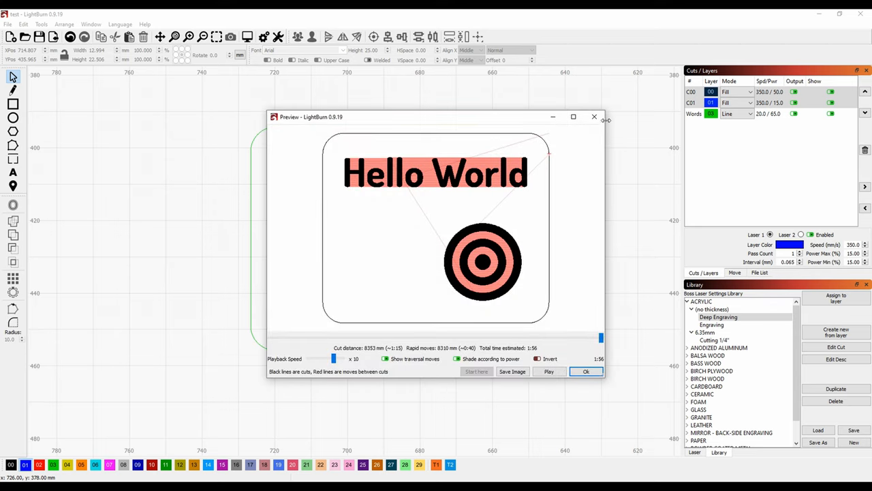
left_click(586, 371)
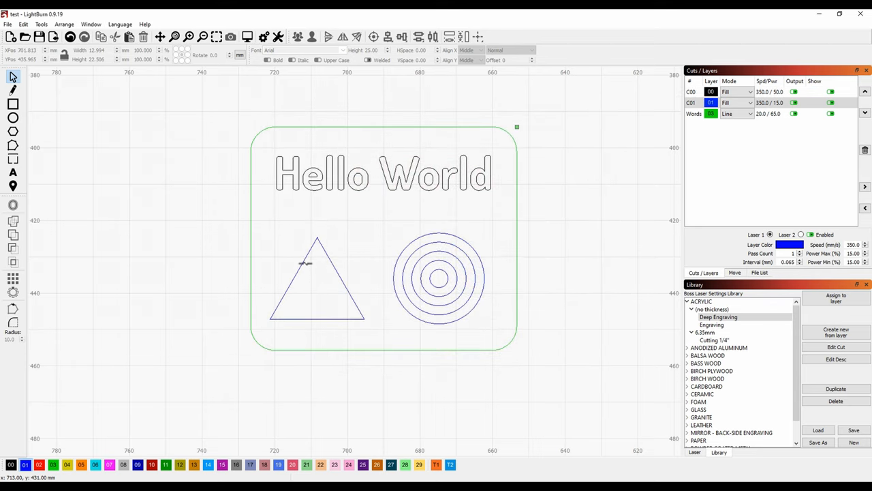
- Auto-join the triangle's three separate lines into one closed shape and verify it
left_click(303, 265)
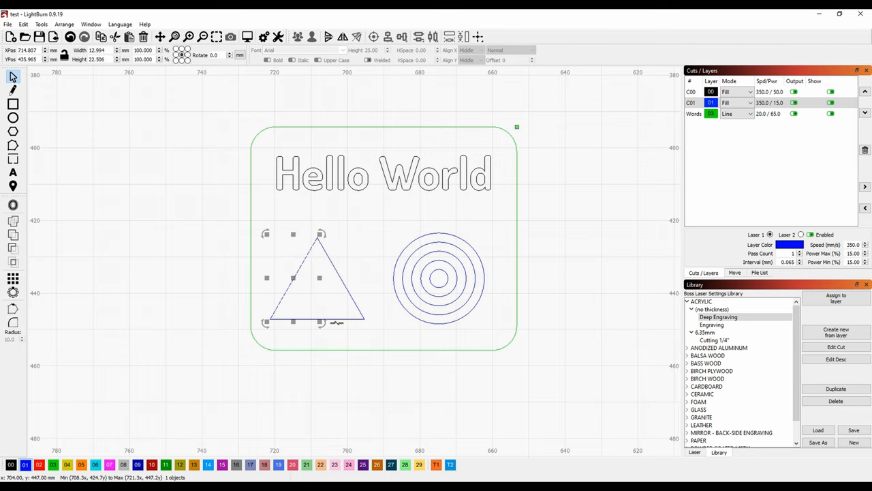
left_click(258, 218)
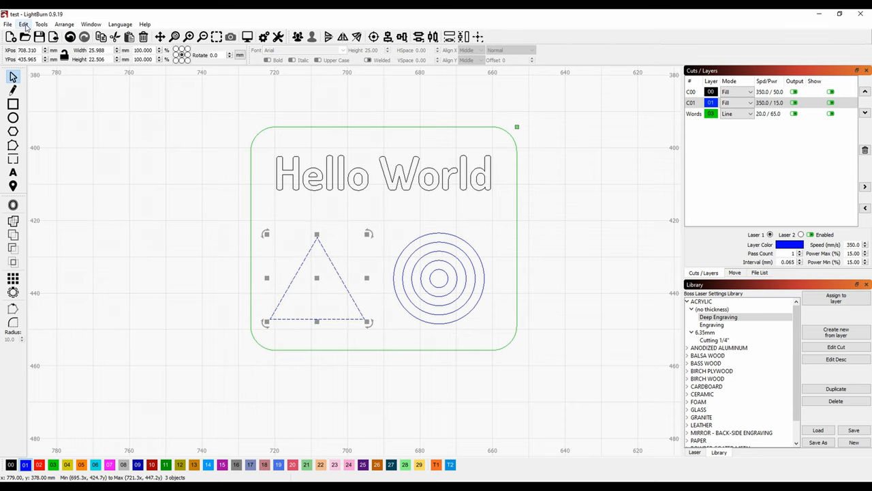
left_click(27, 24)
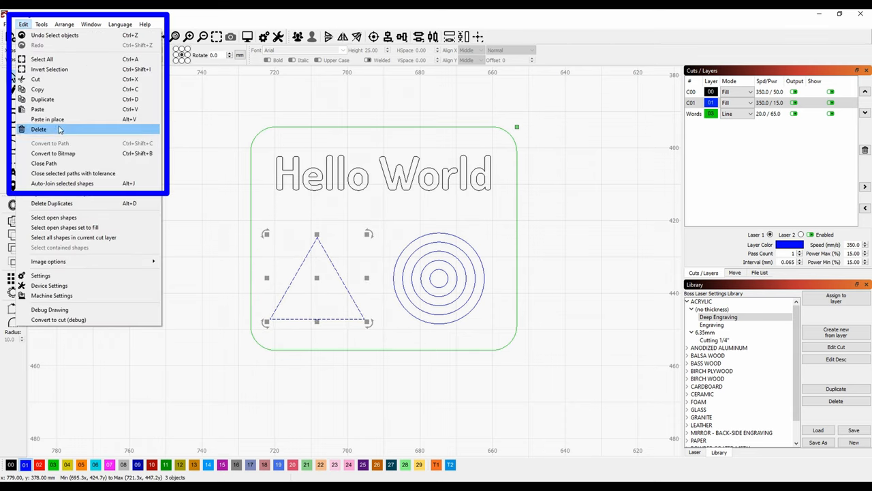
mouse_move(61, 183)
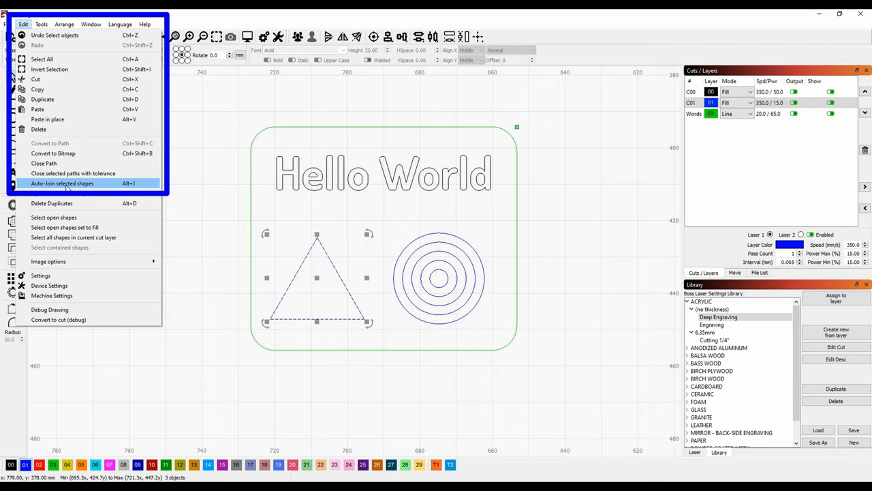
left_click(63, 183)
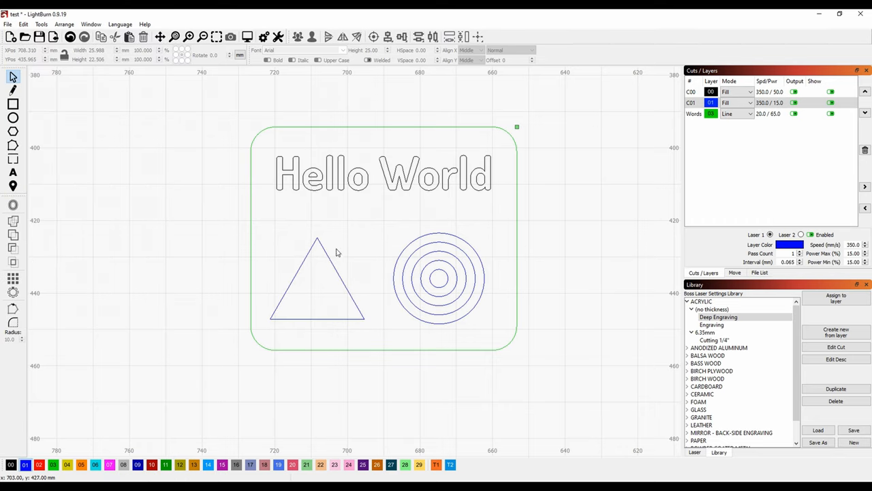
left_click(316, 279)
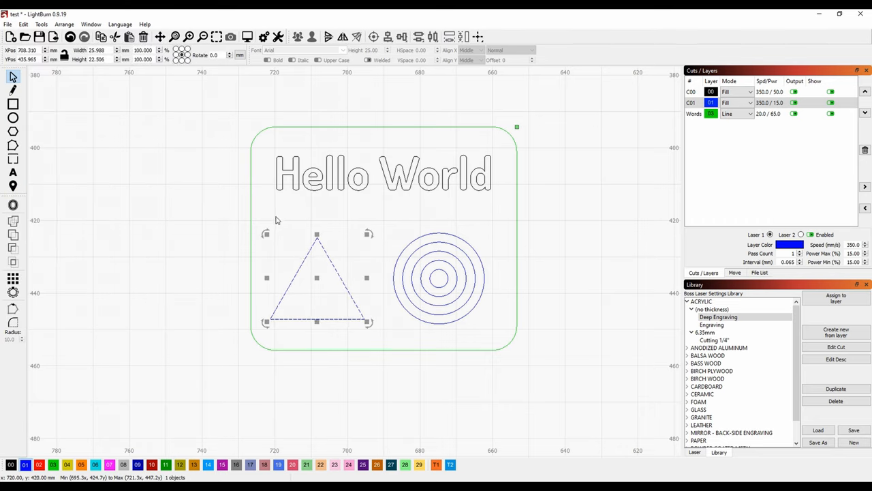
left_click(248, 35)
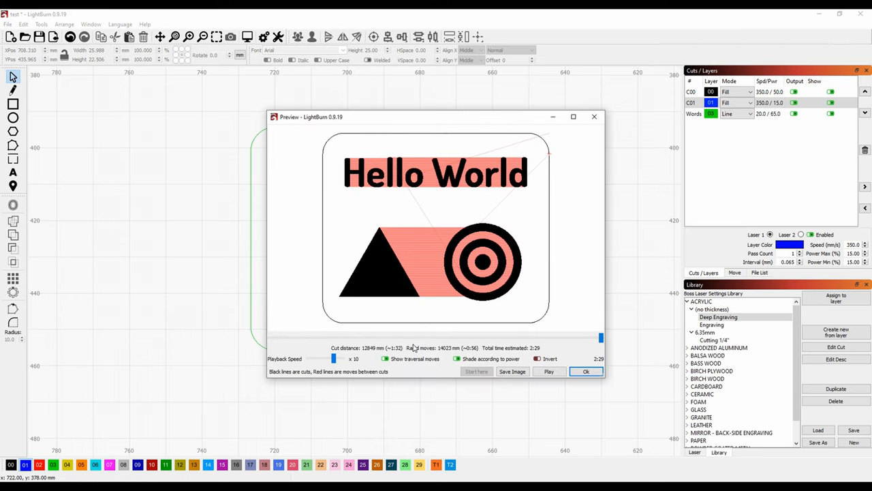
left_click(548, 370)
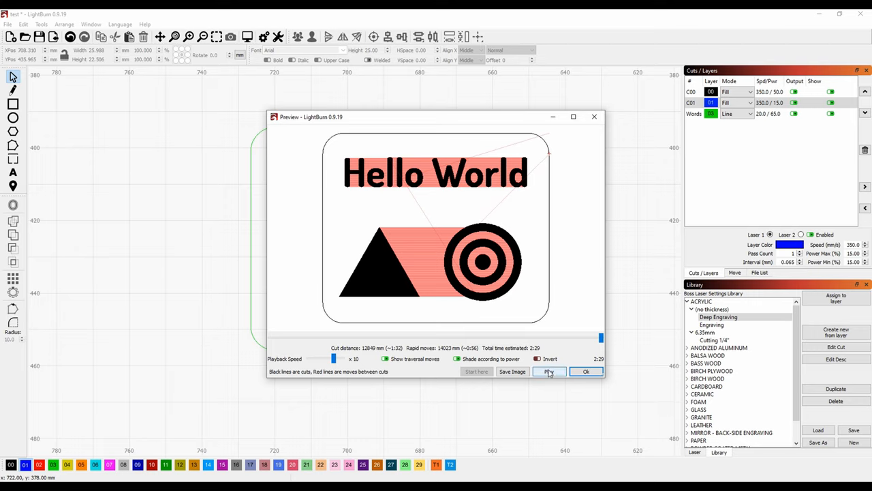
left_click(549, 371)
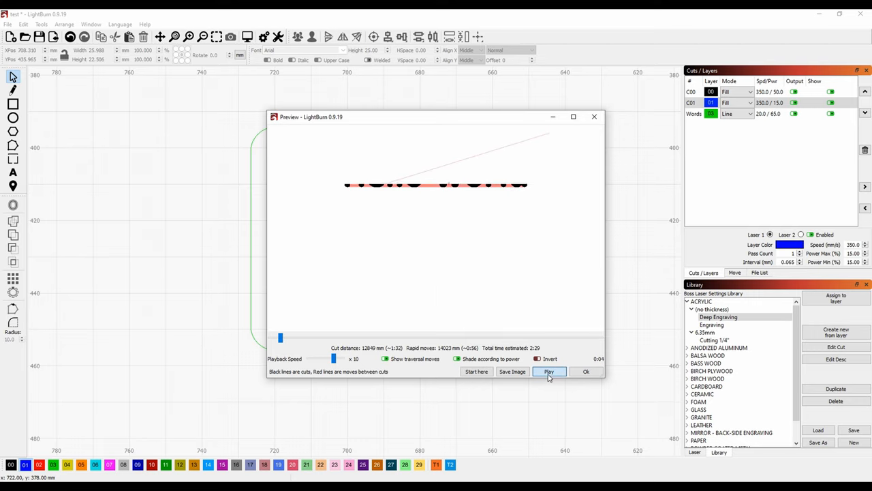
left_click(549, 371)
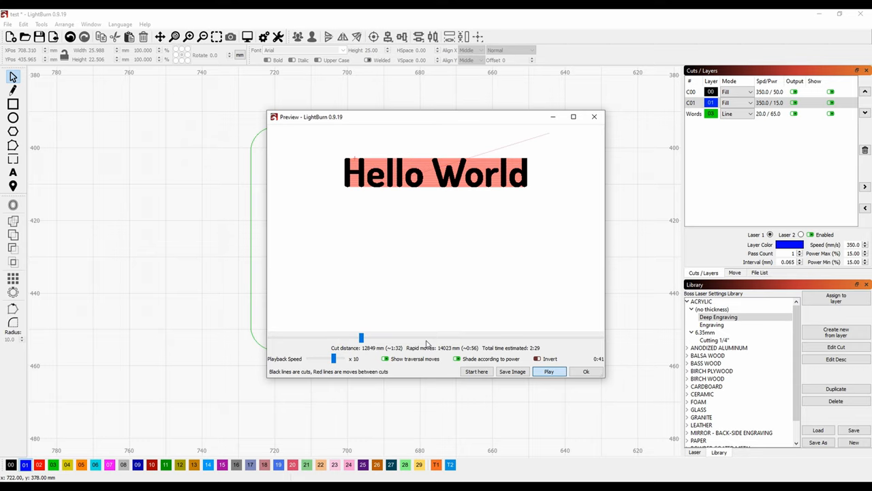
left_click_drag(360, 338, 405, 338)
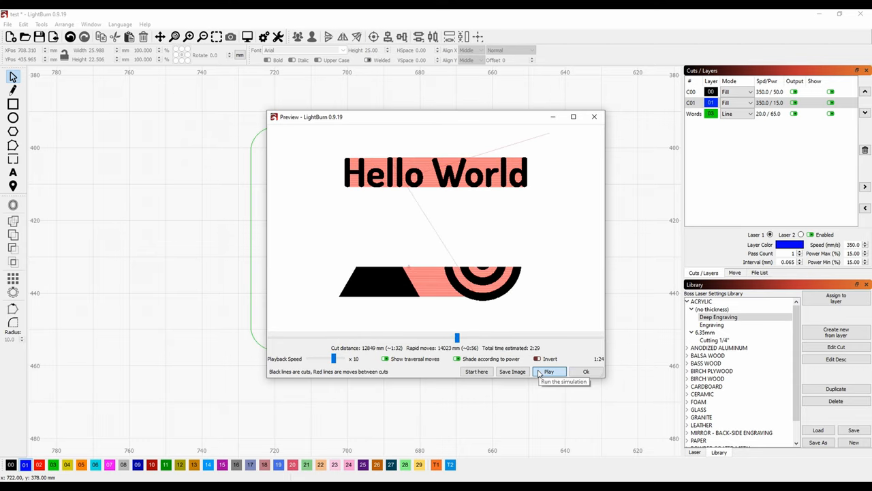
left_click(550, 370)
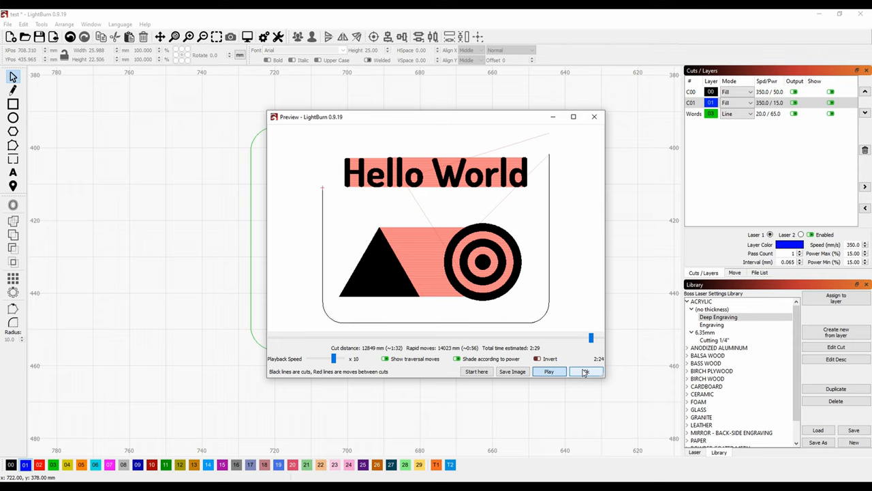
left_click(585, 371)
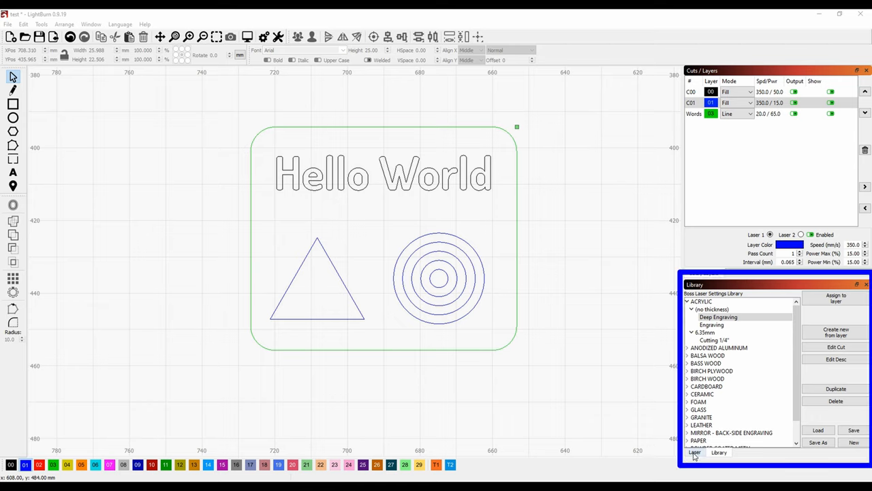
- Switch to the Laser panel and set the job origin to controller settings
left_click(691, 453)
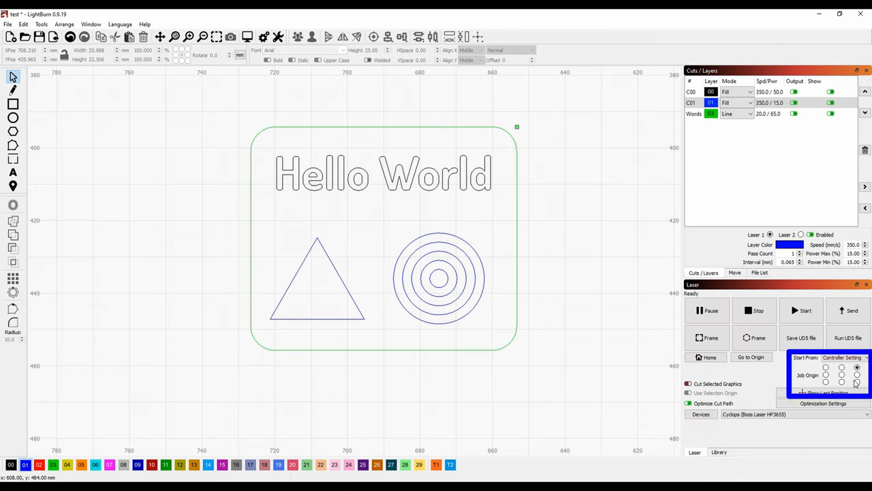
left_click(857, 368)
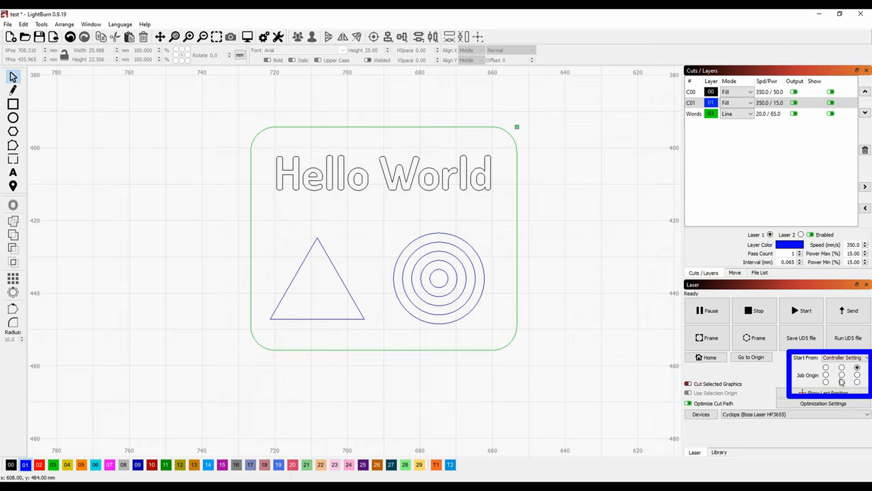
left_click(859, 384)
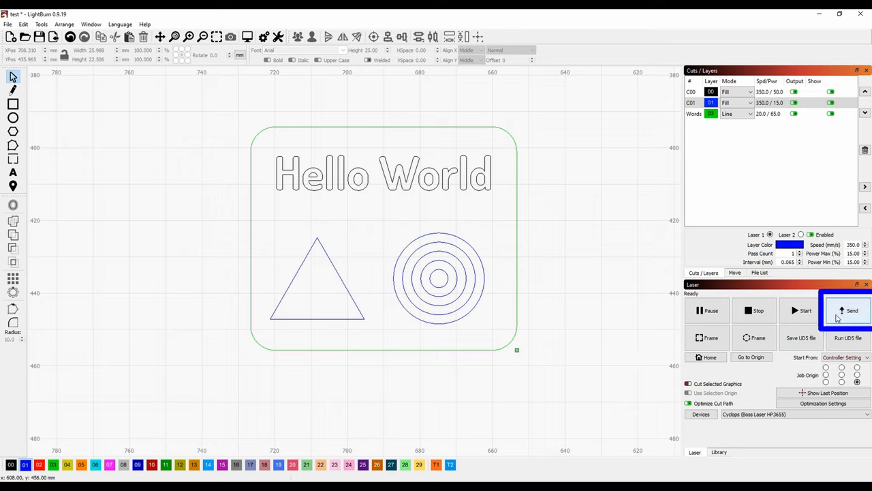
- Send the job to the laser, retrying after a failed transfer until the file uploads
left_click(838, 311)
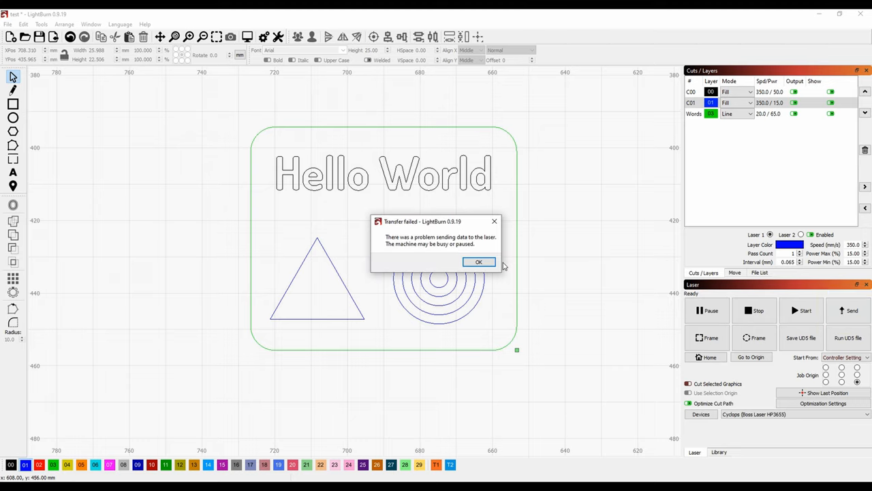
left_click(478, 262)
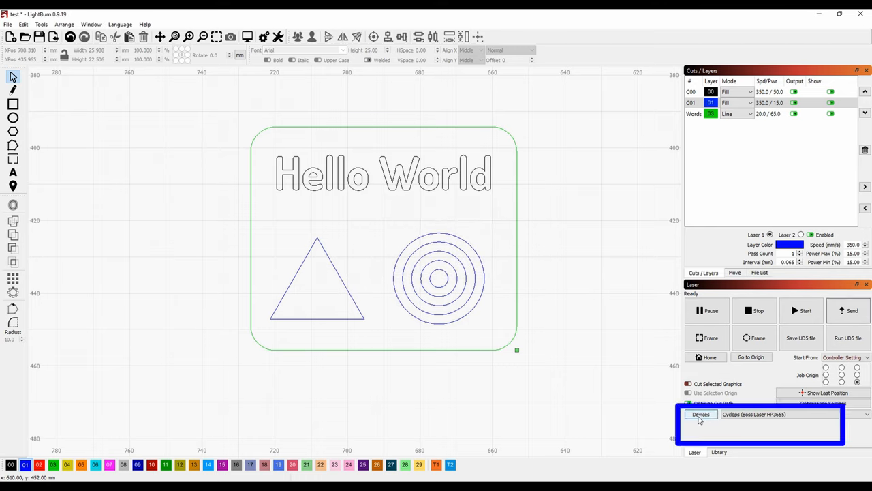
mouse_move(700, 417)
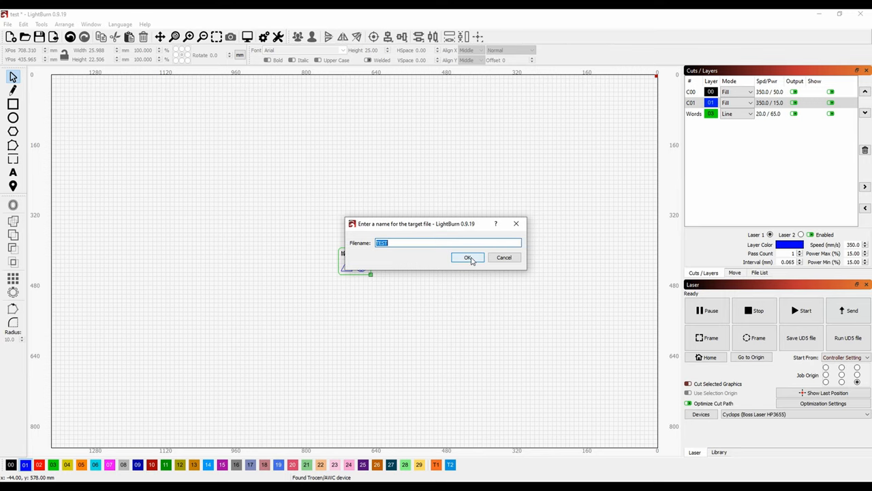
left_click(468, 256)
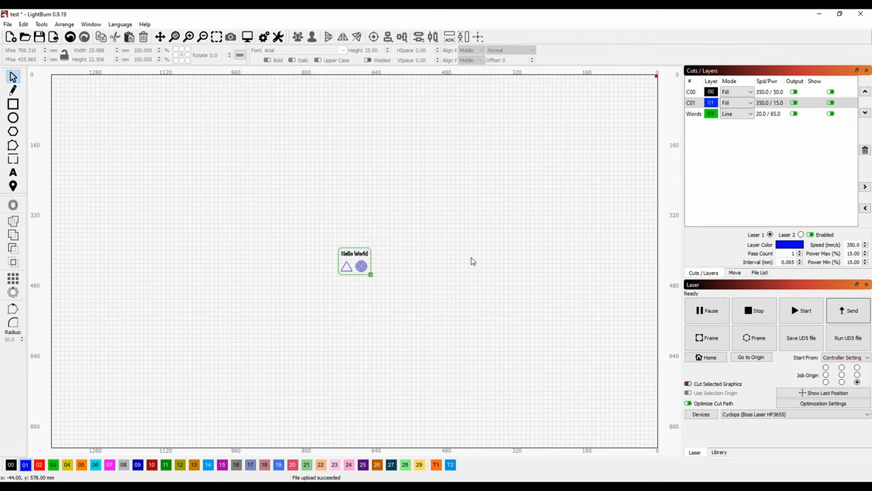
mouse_move(472, 260)
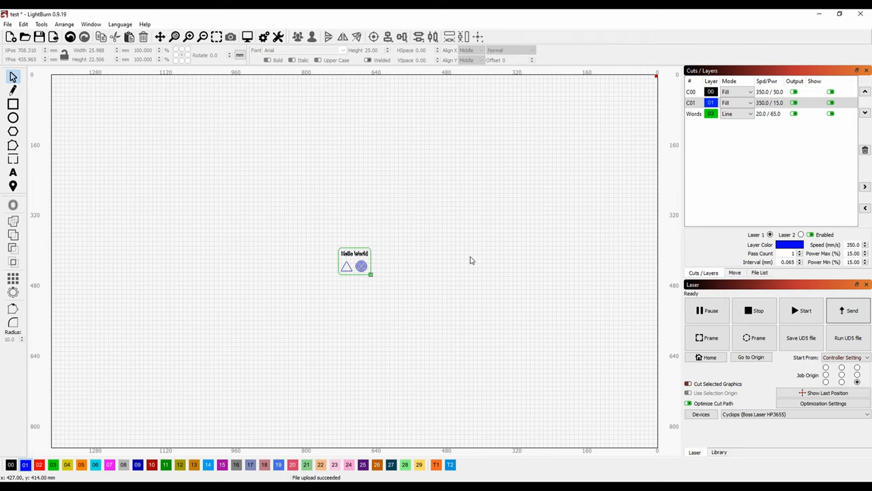